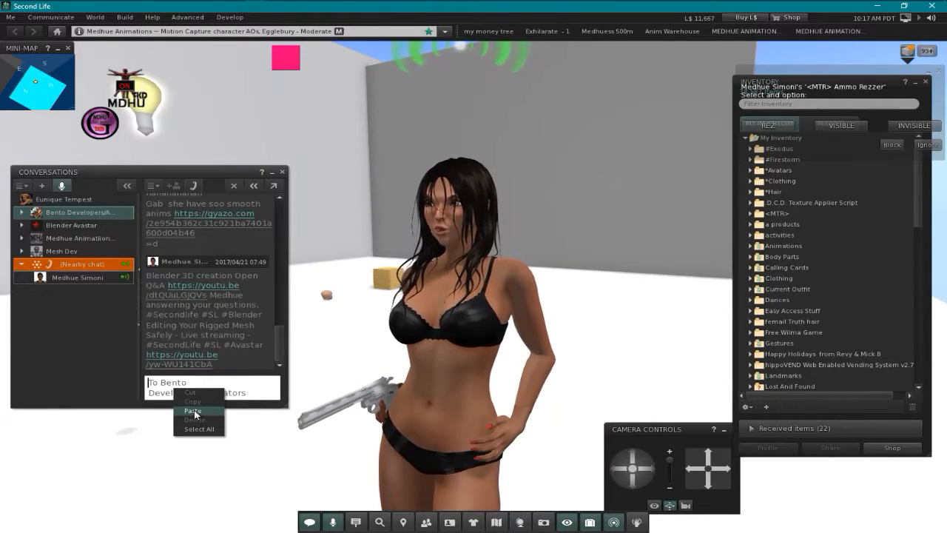
# Step: Paste the live-stream link into the Bento, Blender Avastar and Medhue Animations group chats, then close the conversations
pyautogui.click(192, 411)
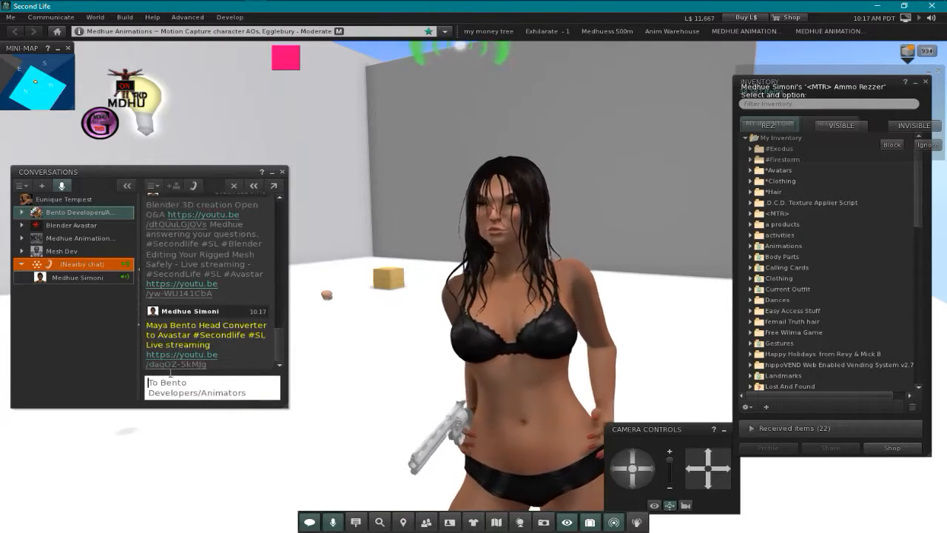
pyautogui.click(71, 225)
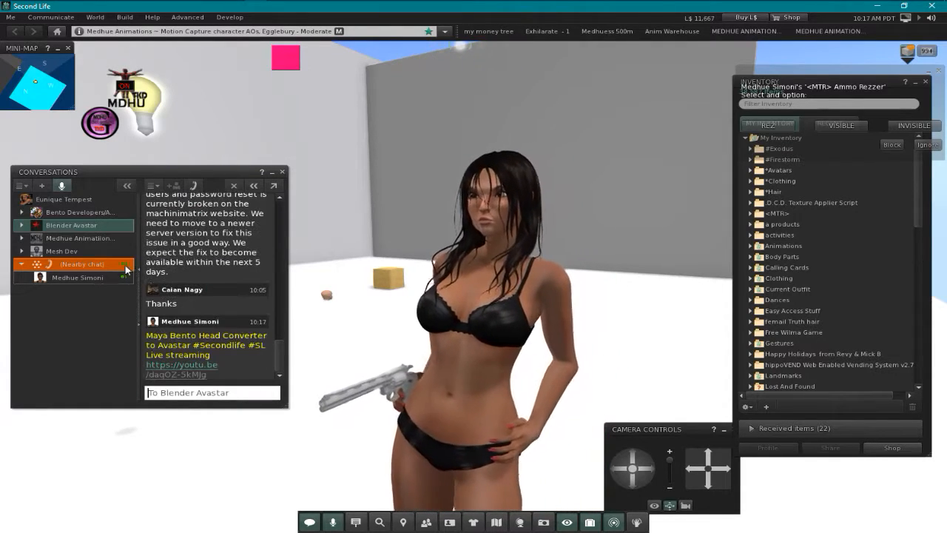
pyautogui.rightClick(212, 392)
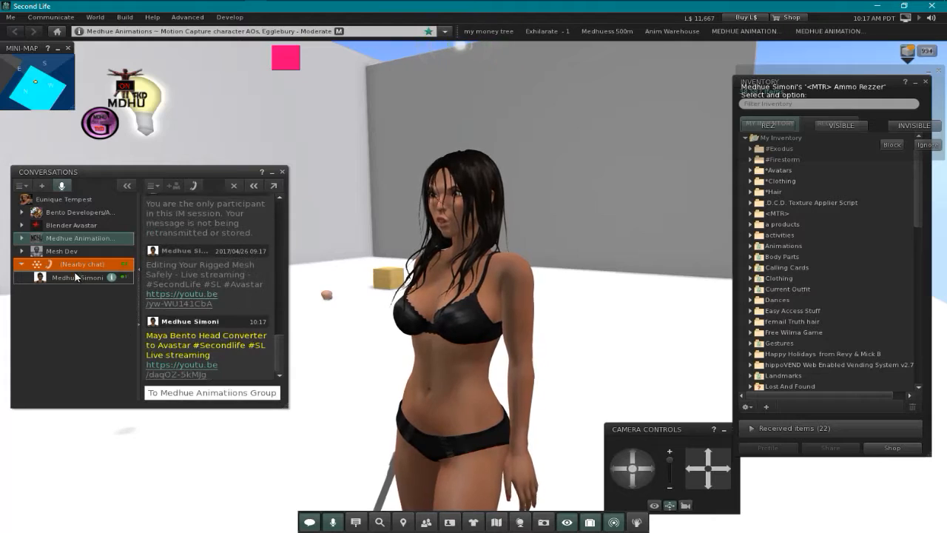
pyautogui.rightClick(200, 392)
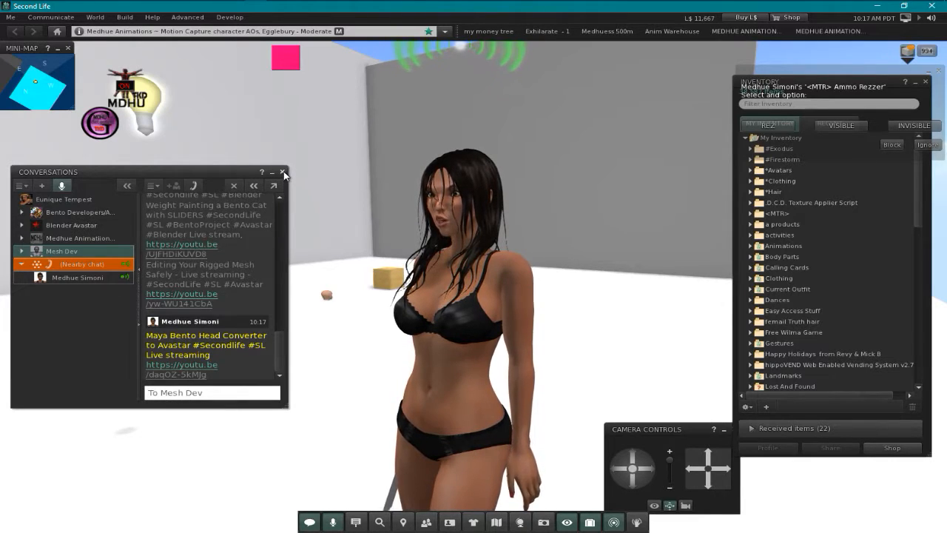
pyautogui.click(284, 173)
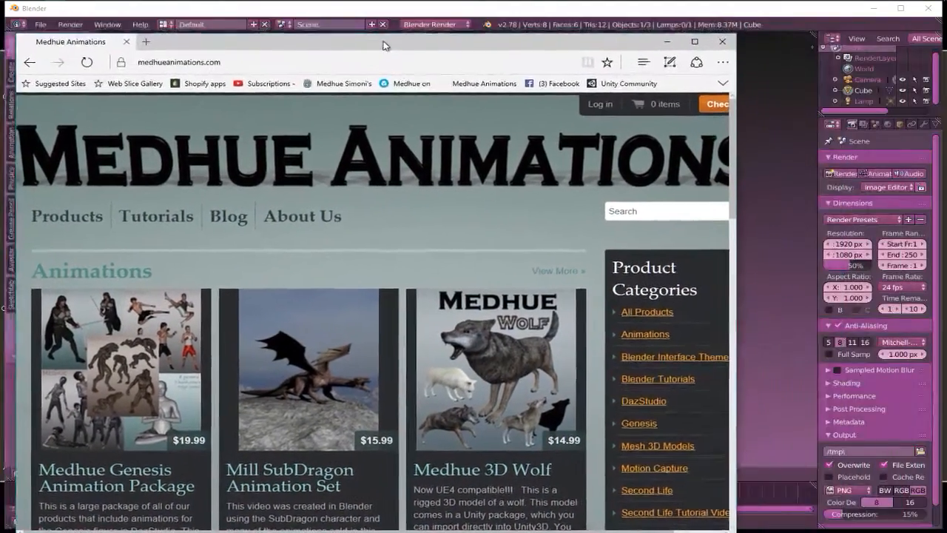
# Step: Maximize the browser and show the Blender Interface Themes category
pyautogui.click(695, 42)
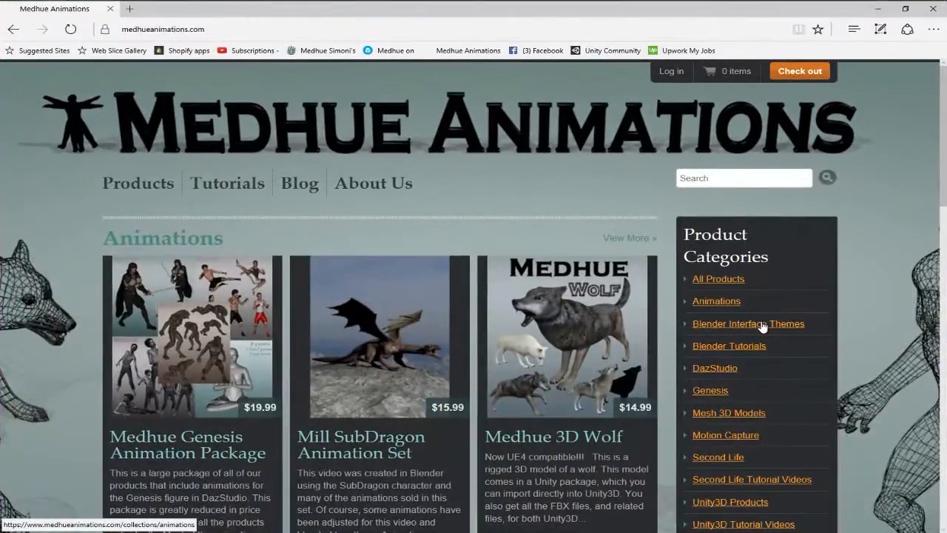
pyautogui.click(747, 322)
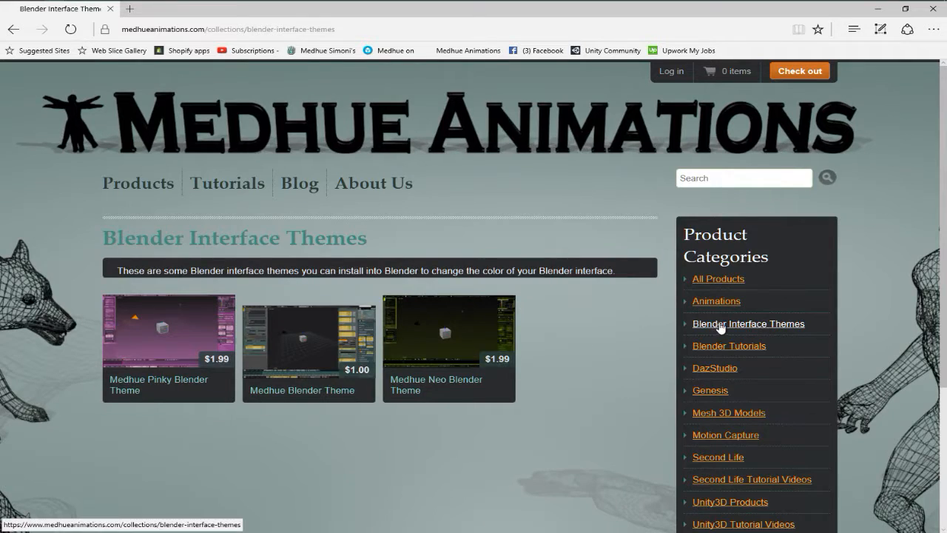
pyautogui.moveTo(773, 335)
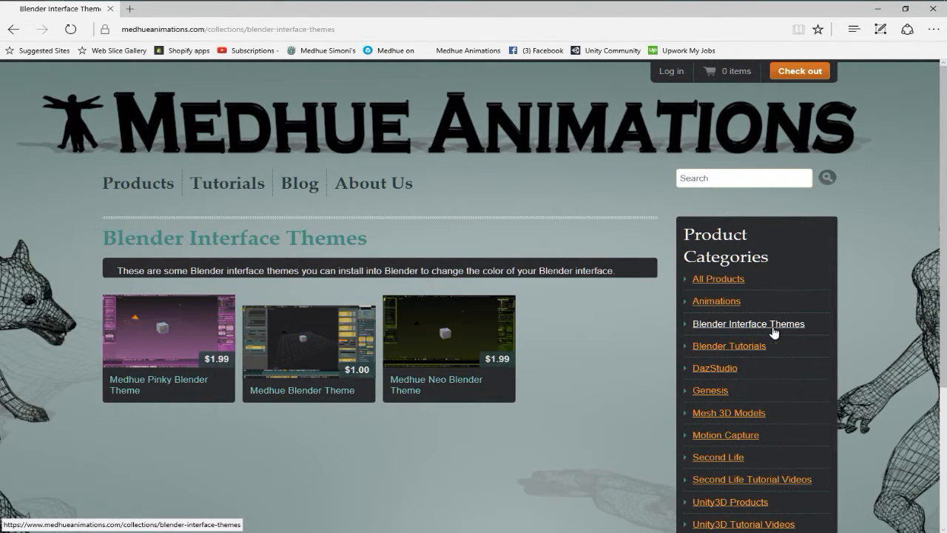
pyautogui.moveTo(414, 344)
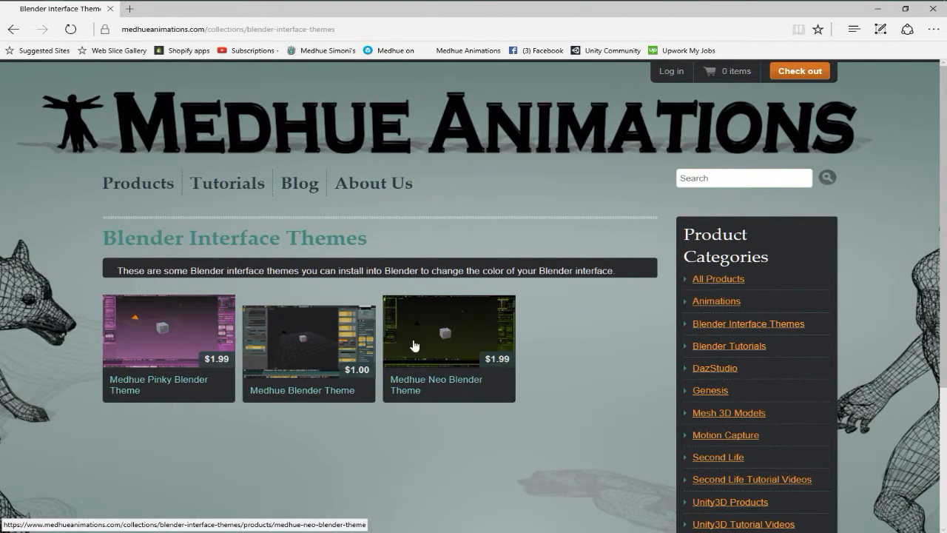
pyautogui.moveTo(231, 334)
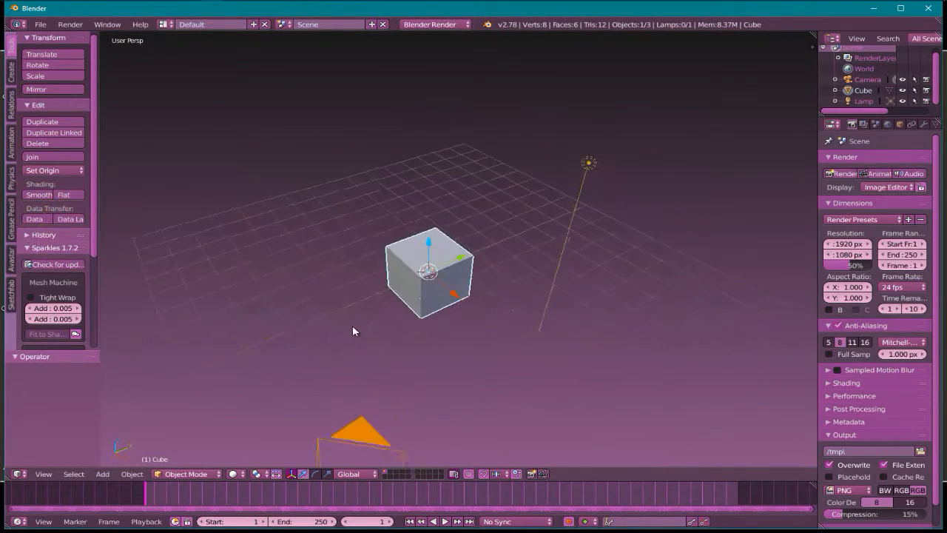
# Step: Select the default cube so it can be deleted from the scene
pyautogui.moveTo(429, 296); pyautogui.dragTo(385, 334)
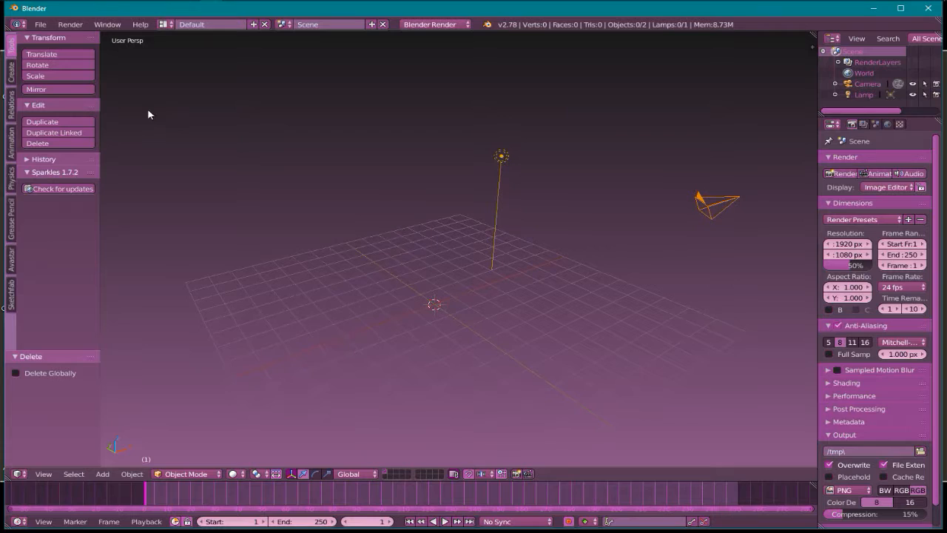
# Step: Import the GeneMaya.dae Collada head model from the MayaConvert folder
pyautogui.click(41, 24)
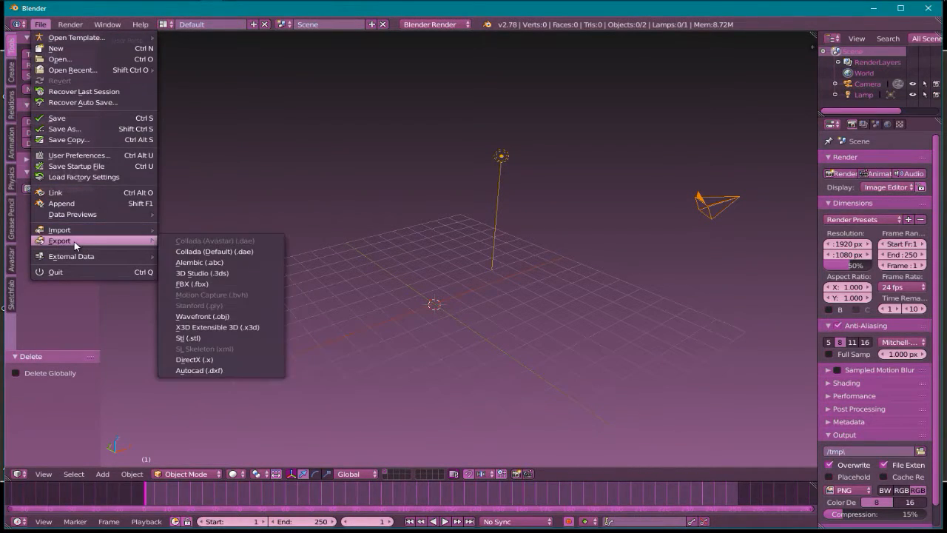
pyautogui.moveTo(136, 248)
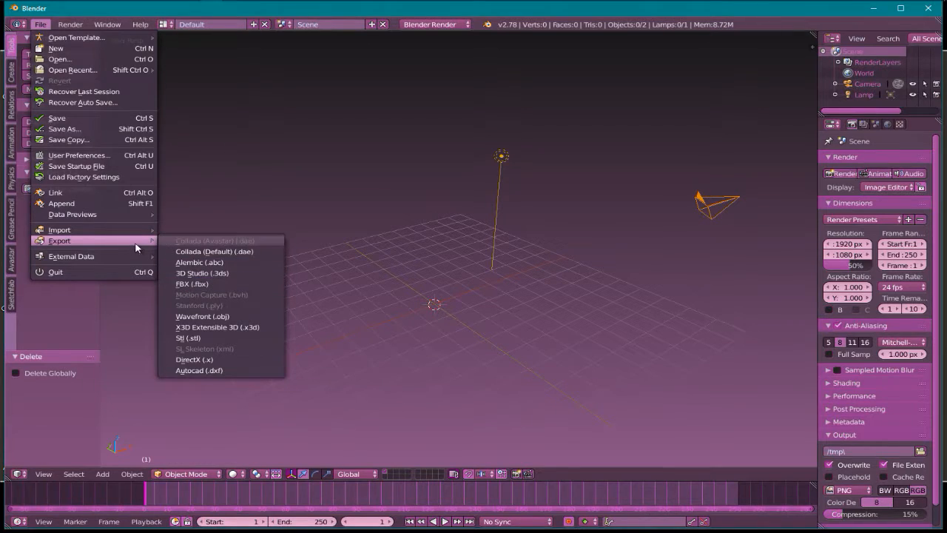
pyautogui.moveTo(215, 240)
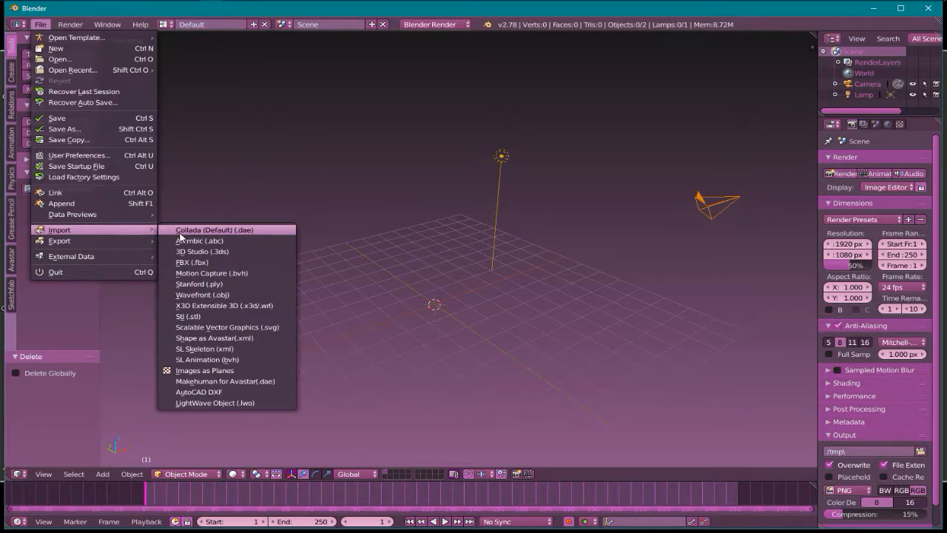
pyautogui.click(213, 229)
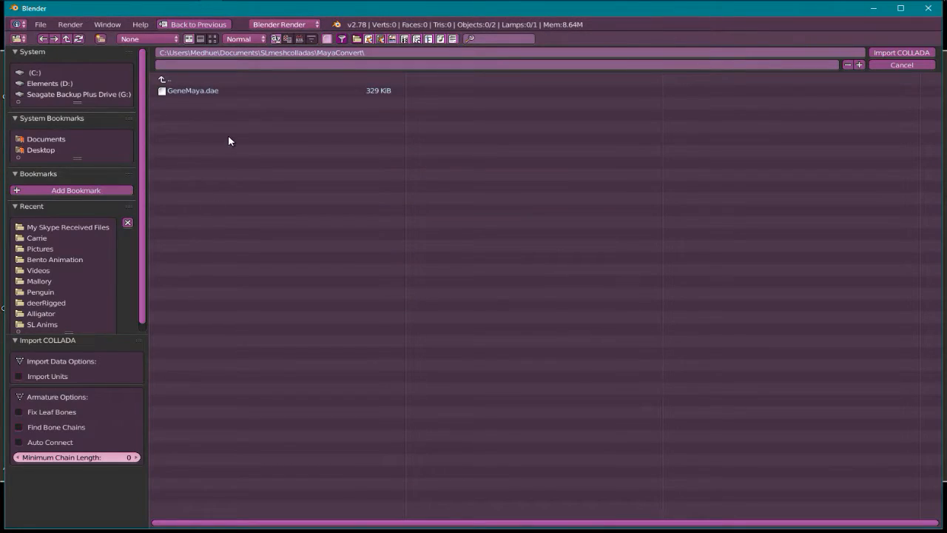
pyautogui.click(193, 90)
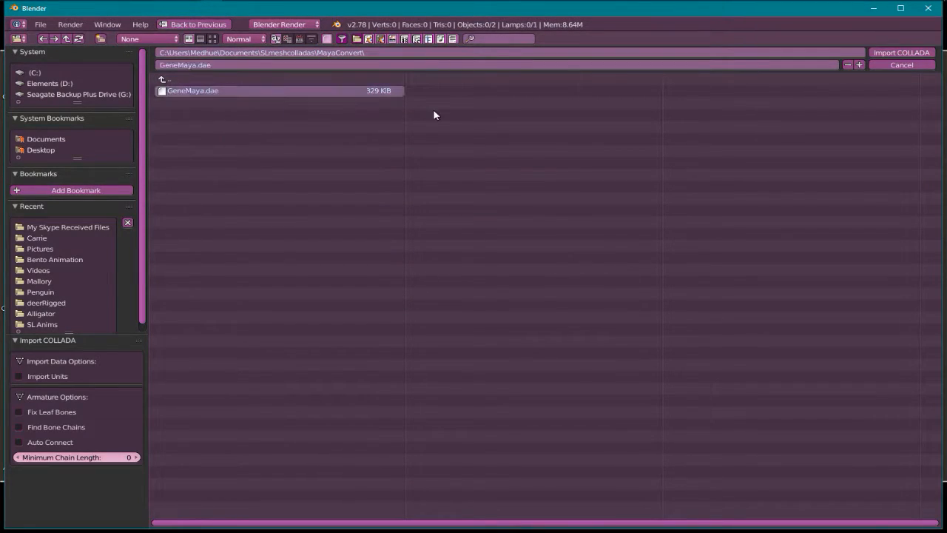
pyautogui.moveTo(621, 127)
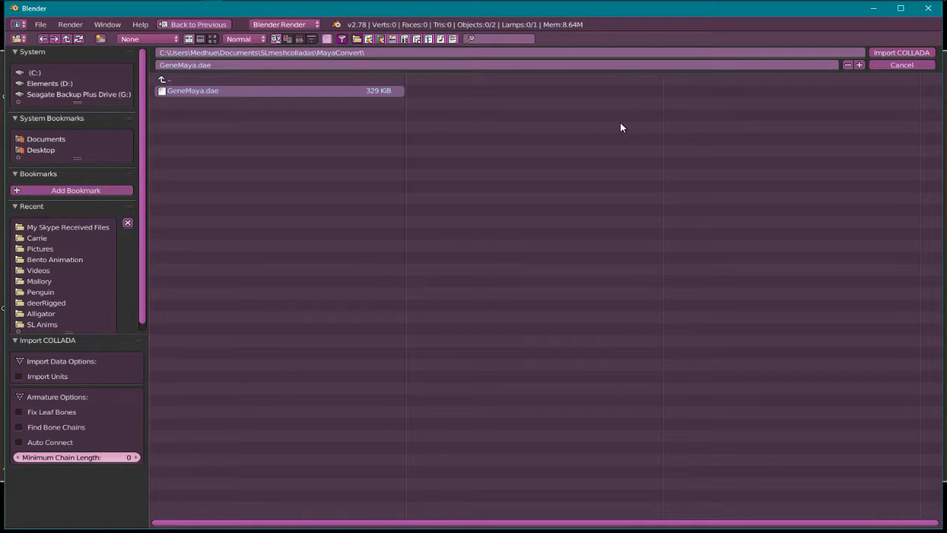
pyautogui.click(901, 52)
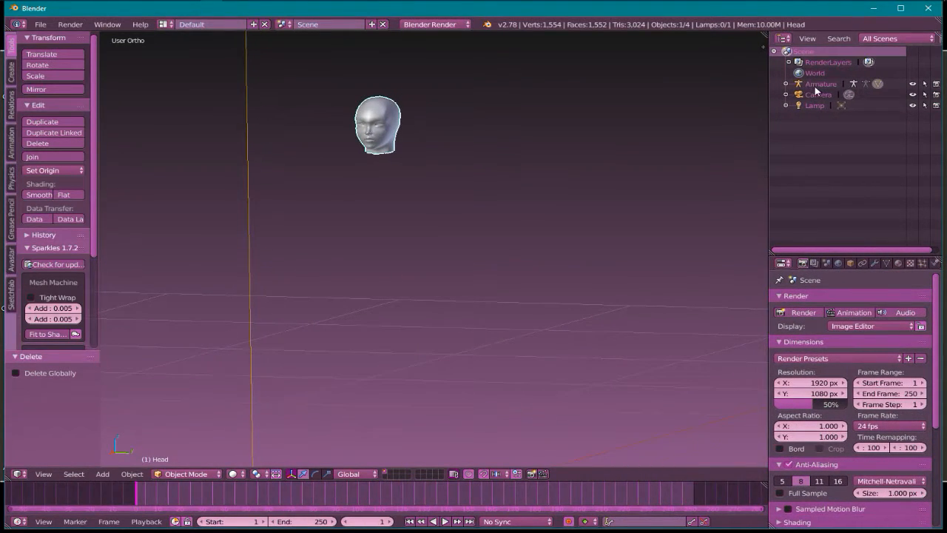
# Step: Expand the imported Armature in the Outliner to reveal the nested Head mesh
pyautogui.click(820, 83)
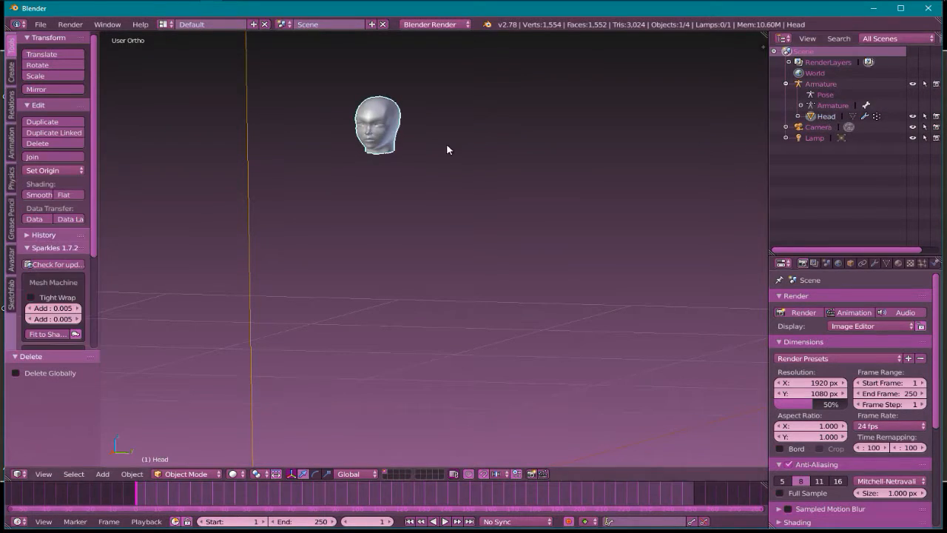
pyautogui.moveTo(507, 151)
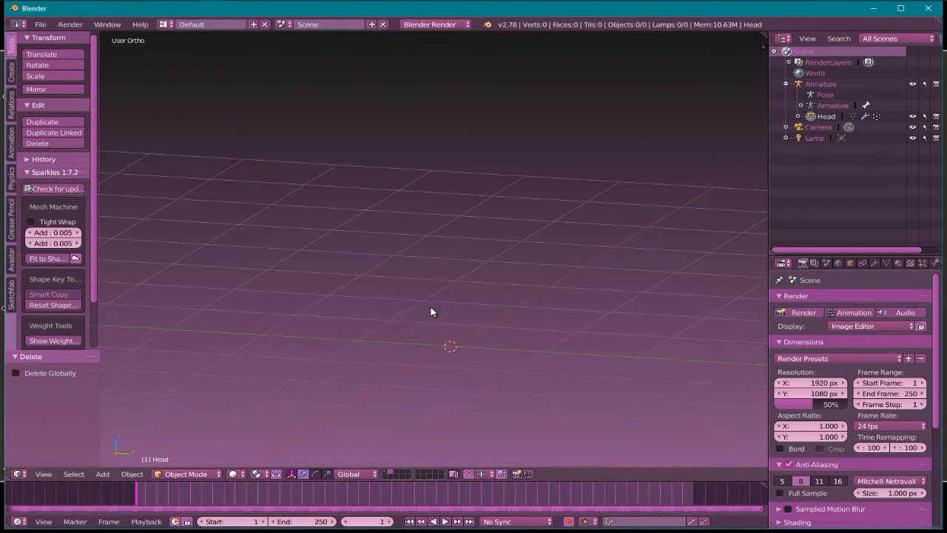
# Step: Add an extended Avastar character from the Add menu and zoom in on it
pyautogui.click(102, 473)
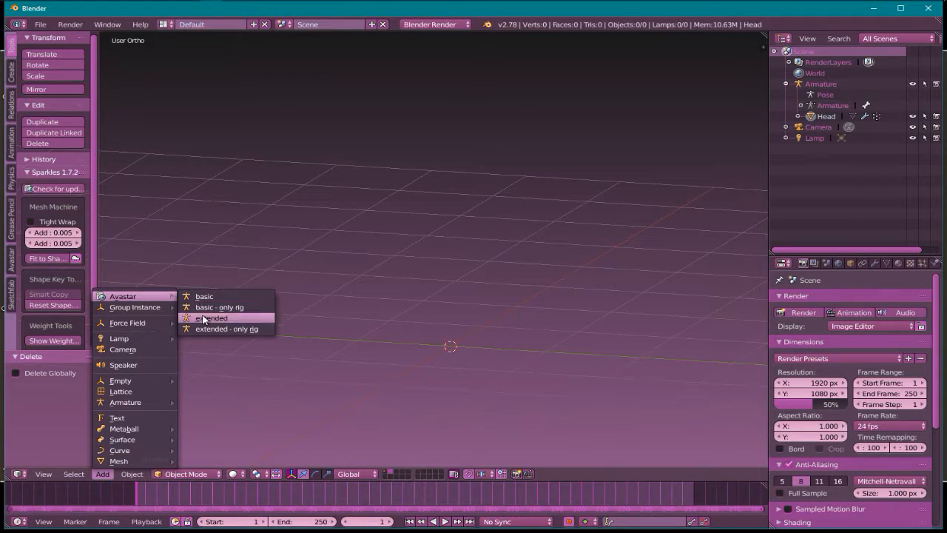
pyautogui.moveTo(441, 328)
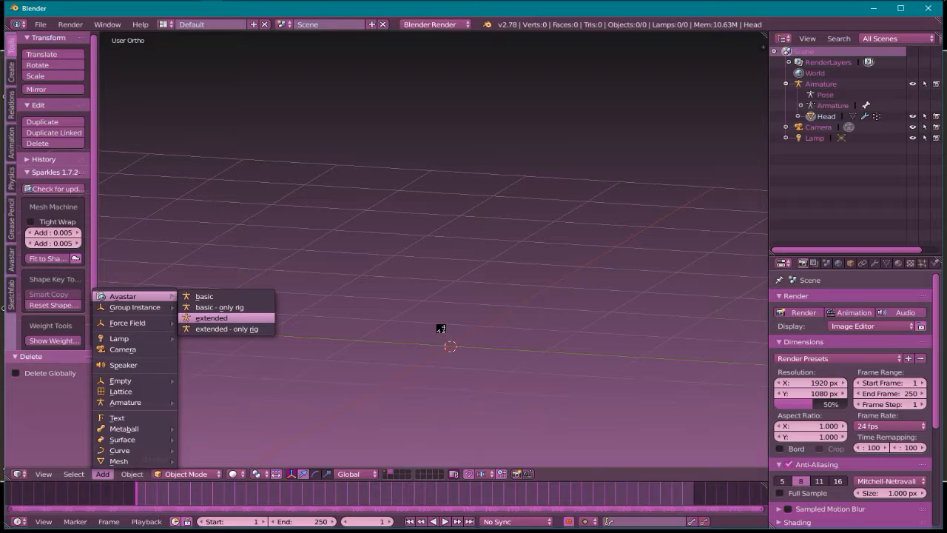
pyautogui.click(212, 317)
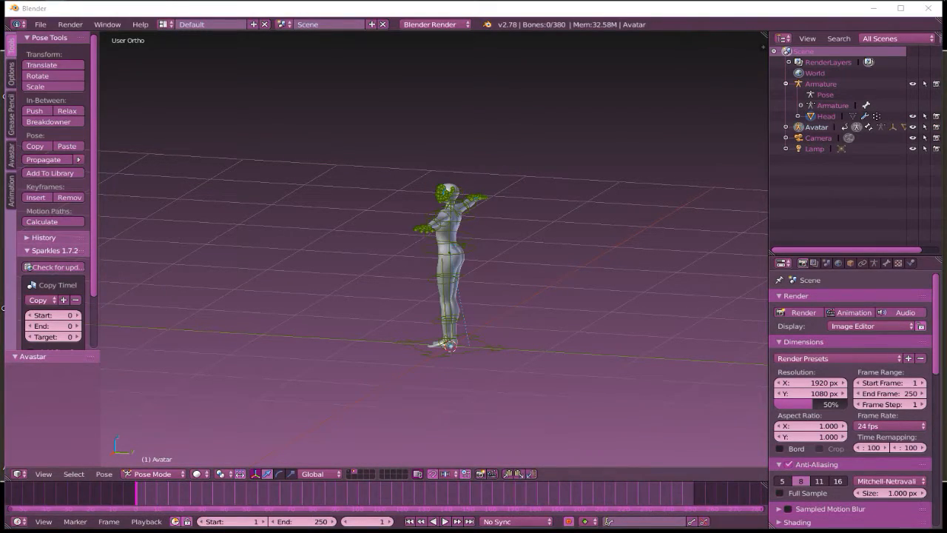
pyautogui.moveTo(376, 414)
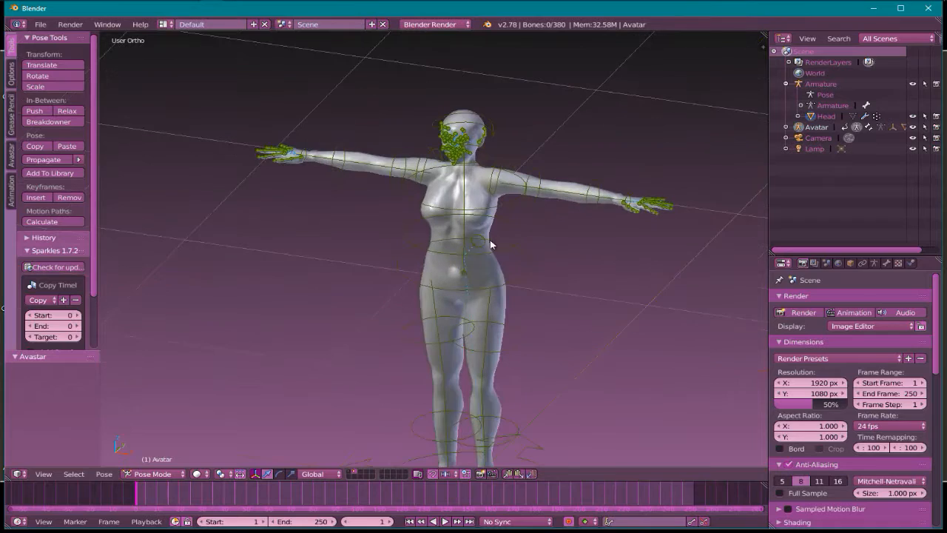
pyautogui.click(465, 244)
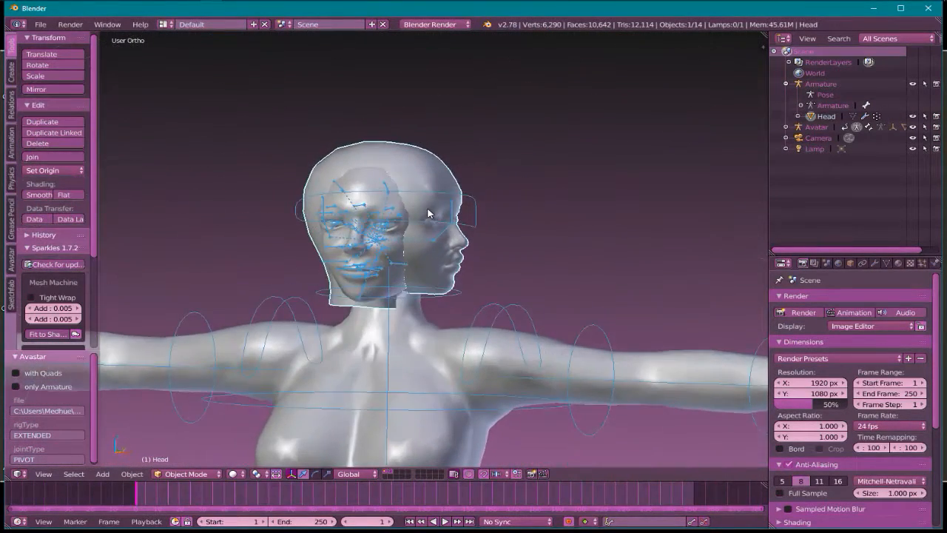
pyautogui.moveTo(428, 213); pyautogui.dragTo(459, 269)
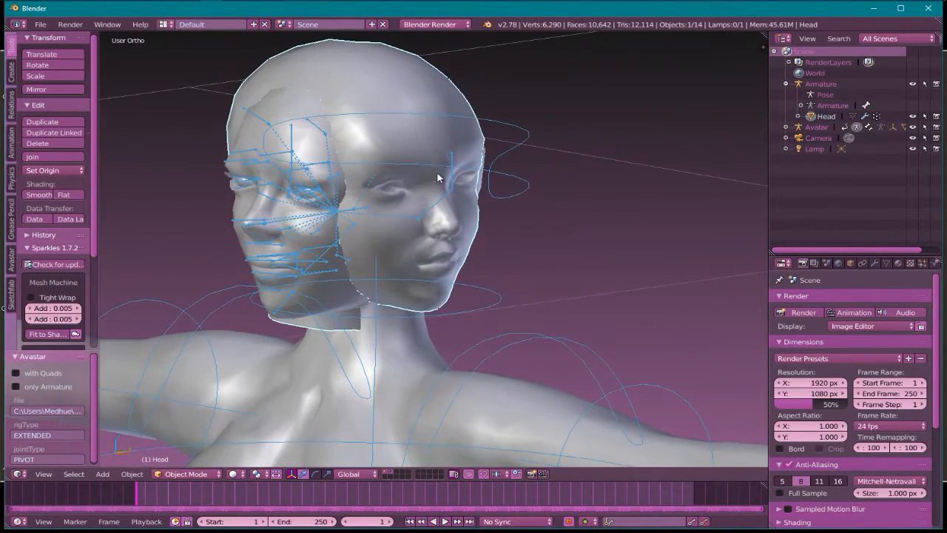
pyautogui.moveTo(420, 259)
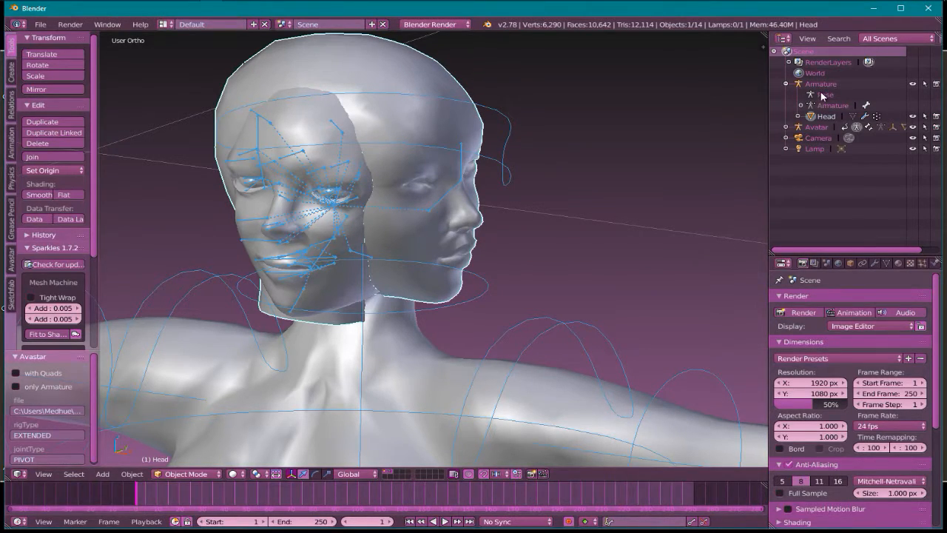
# Step: Apply Rotation & Scale to the old Armature and bring the face closer into view
pyautogui.click(819, 83)
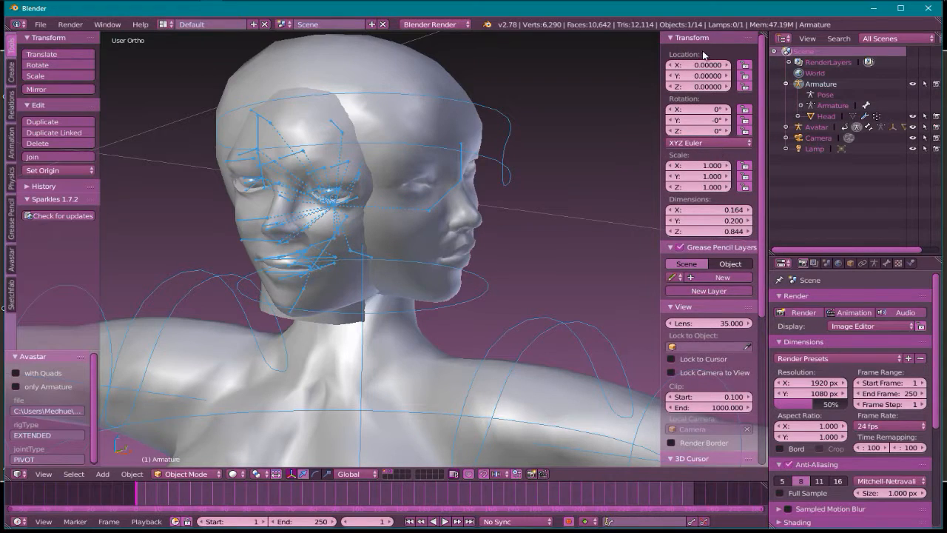
pyautogui.moveTo(530, 249)
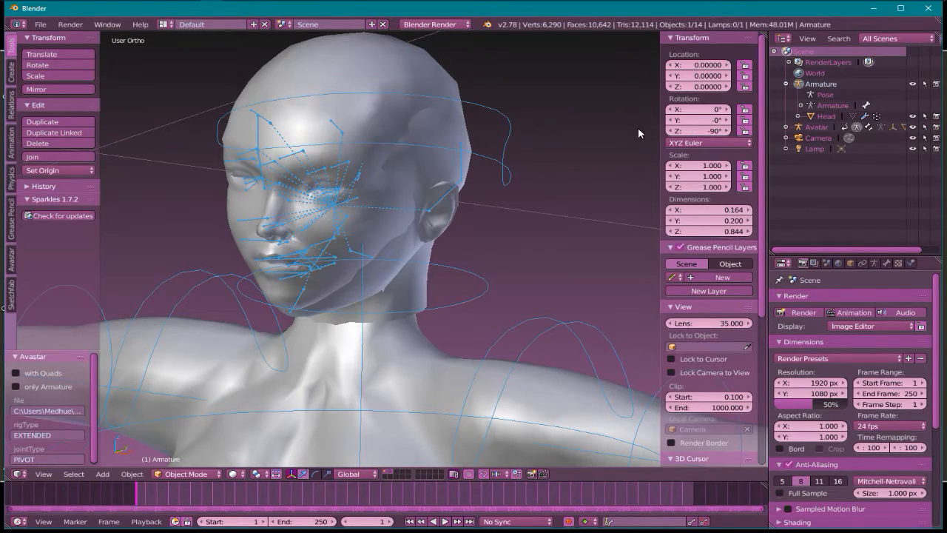
pyautogui.moveTo(663, 143)
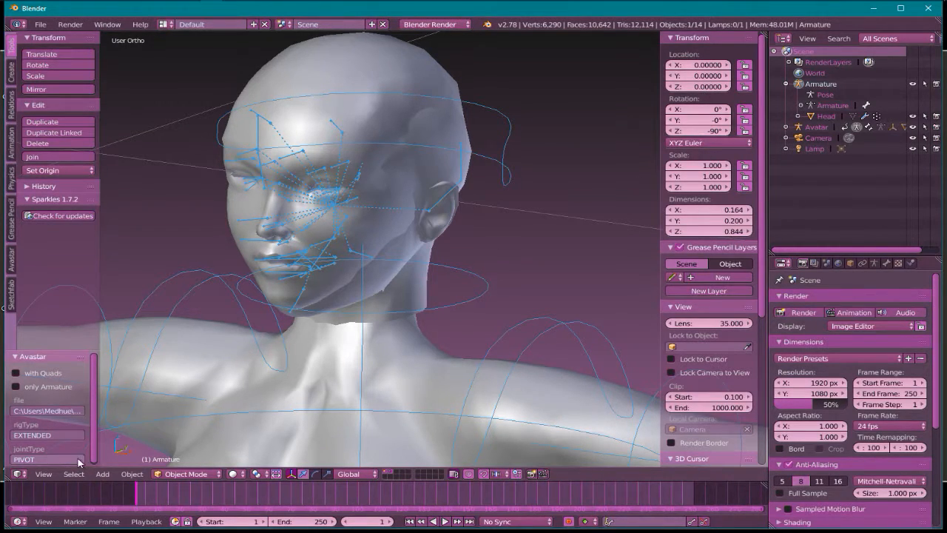
pyautogui.click(131, 474)
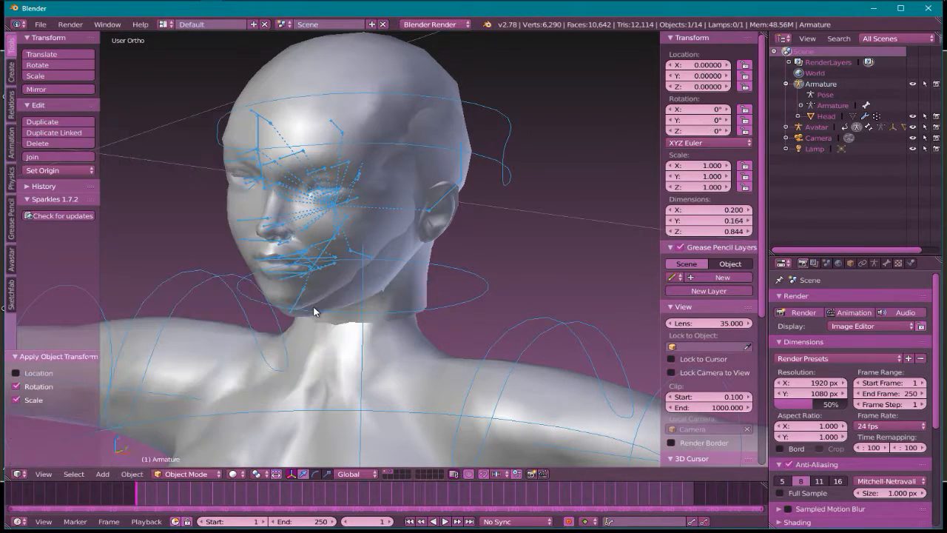
pyautogui.moveTo(313, 311); pyautogui.dragTo(394, 259)
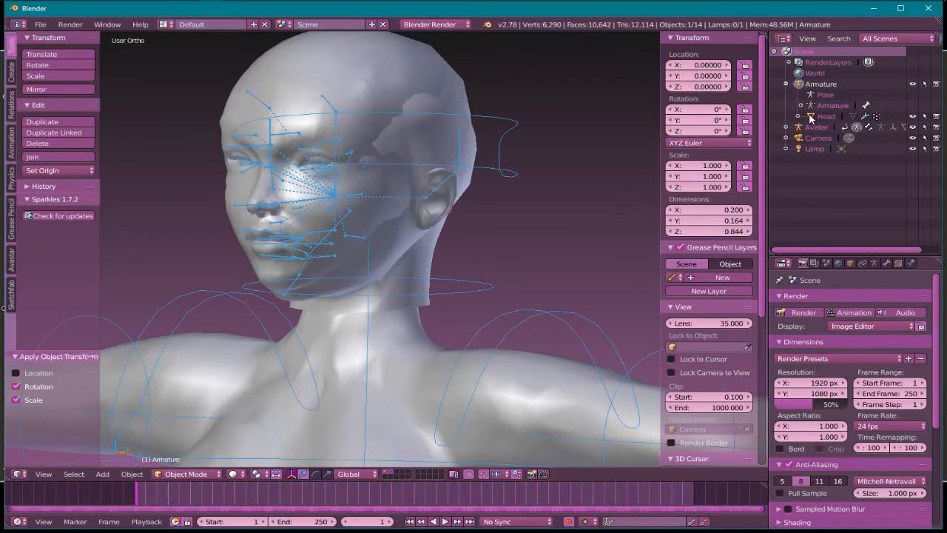
pyautogui.moveTo(240, 199)
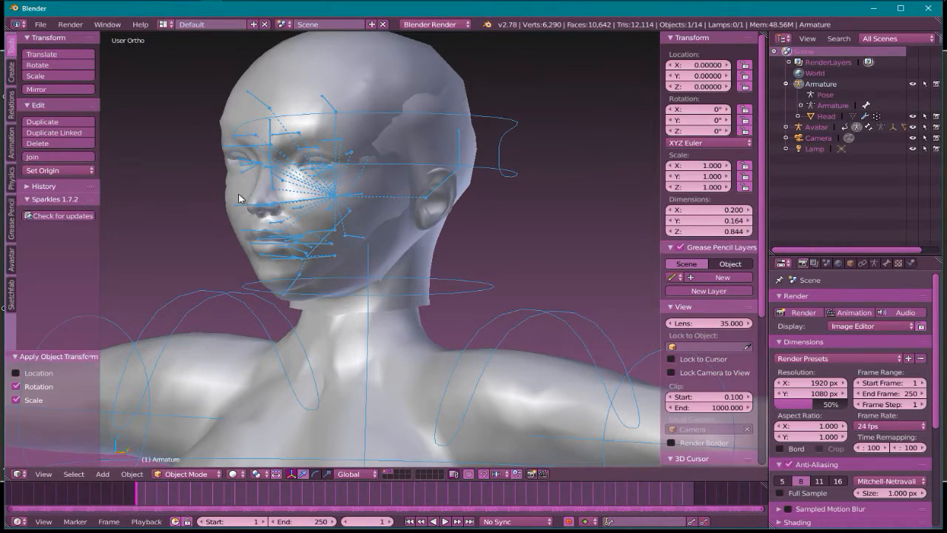
pyautogui.moveTo(290, 225)
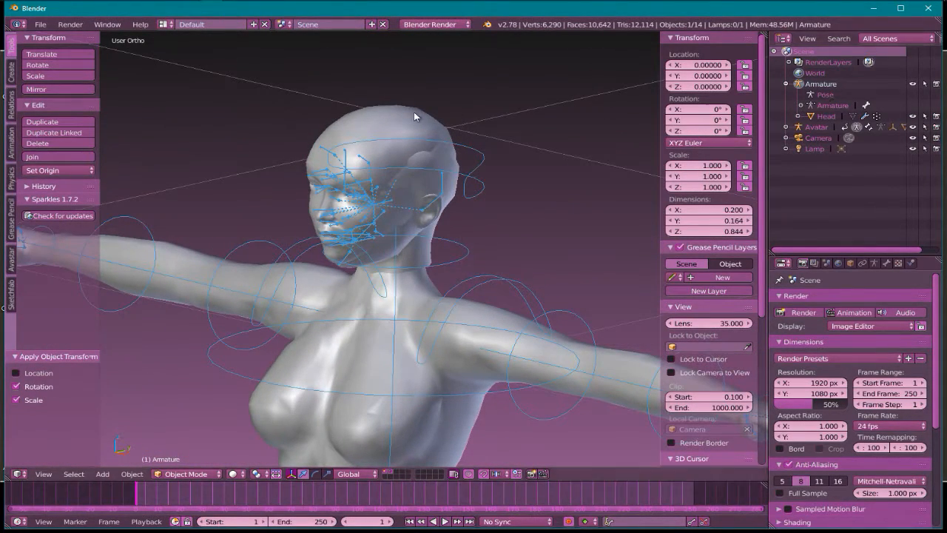
pyautogui.moveTo(414, 118); pyautogui.dragTo(308, 198)
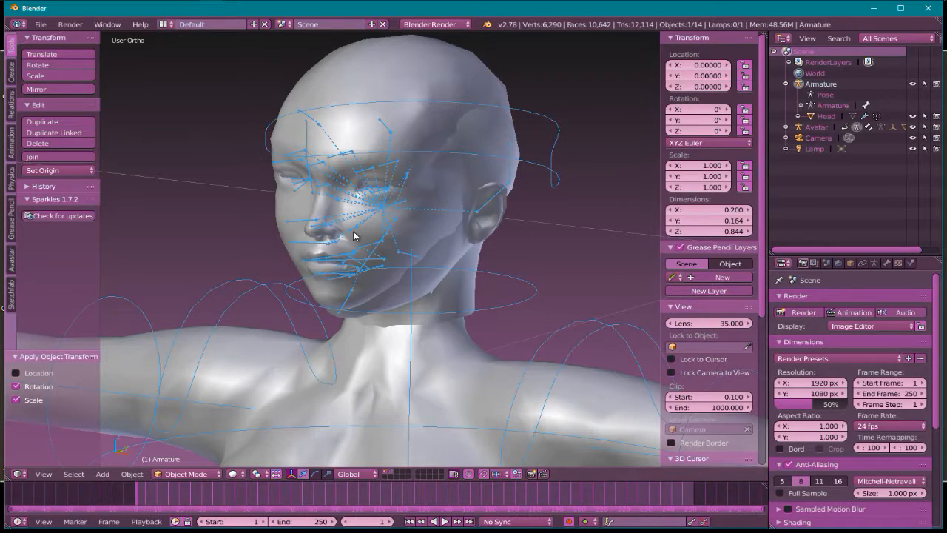
pyautogui.moveTo(447, 153)
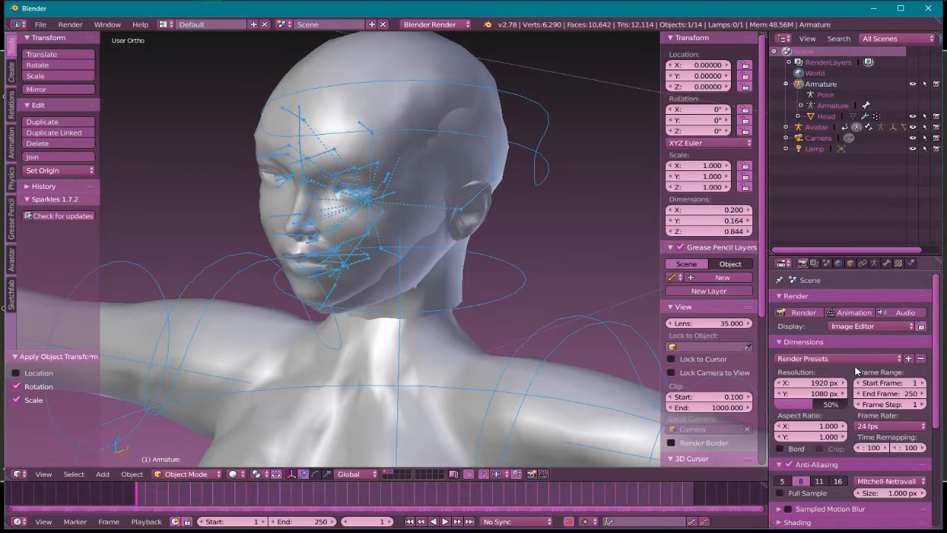
pyautogui.moveTo(322, 65)
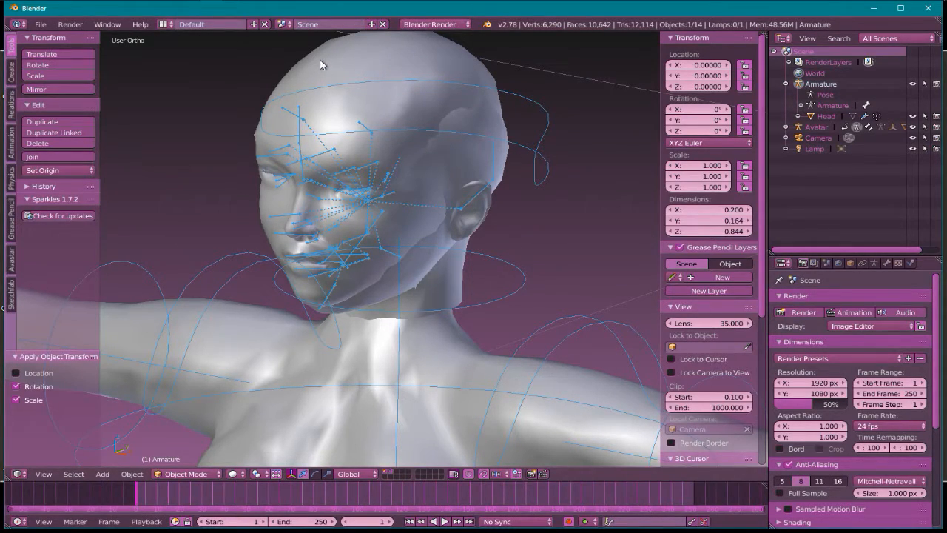
# Step: Point the Head mesh's Armature modifier and parent at the Avatar rig
pyautogui.click(826, 116)
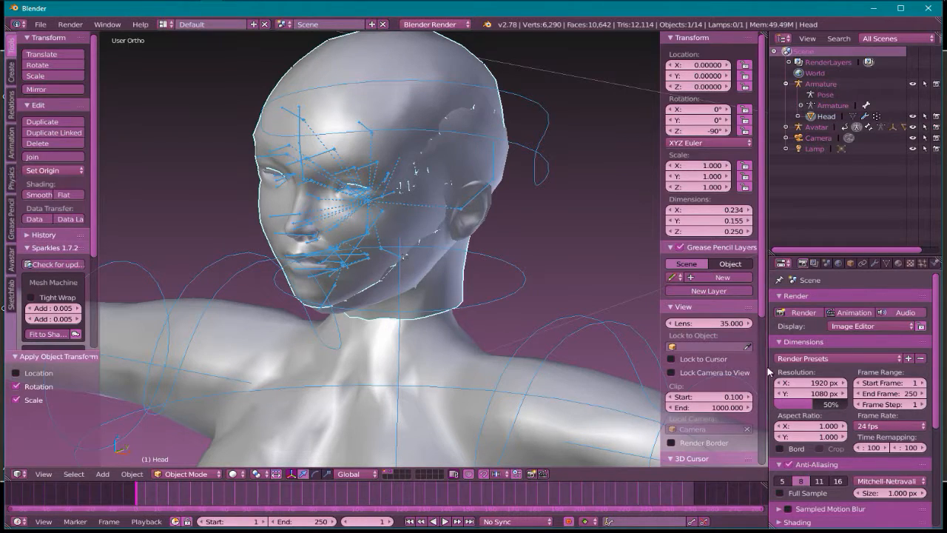
pyautogui.click(876, 264)
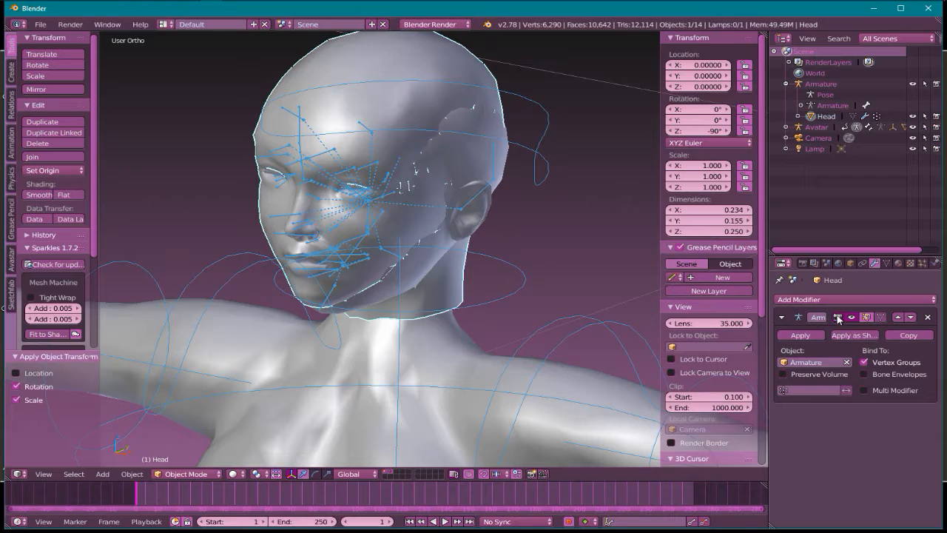
pyautogui.click(811, 361)
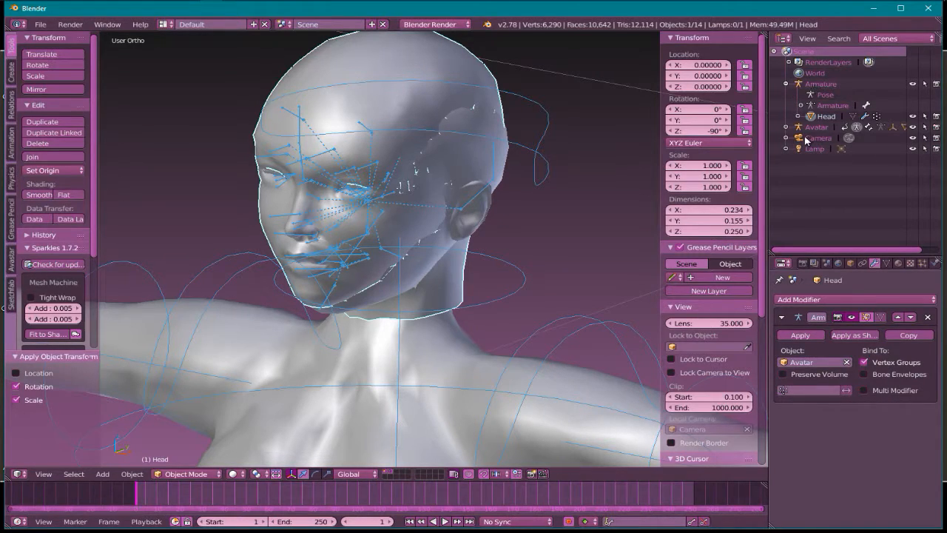
pyautogui.click(816, 127)
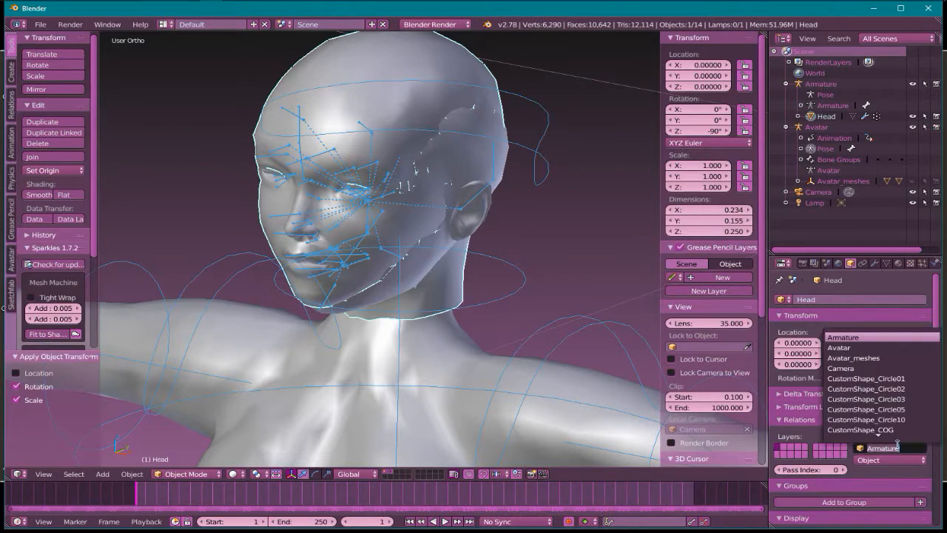
pyautogui.click(838, 347)
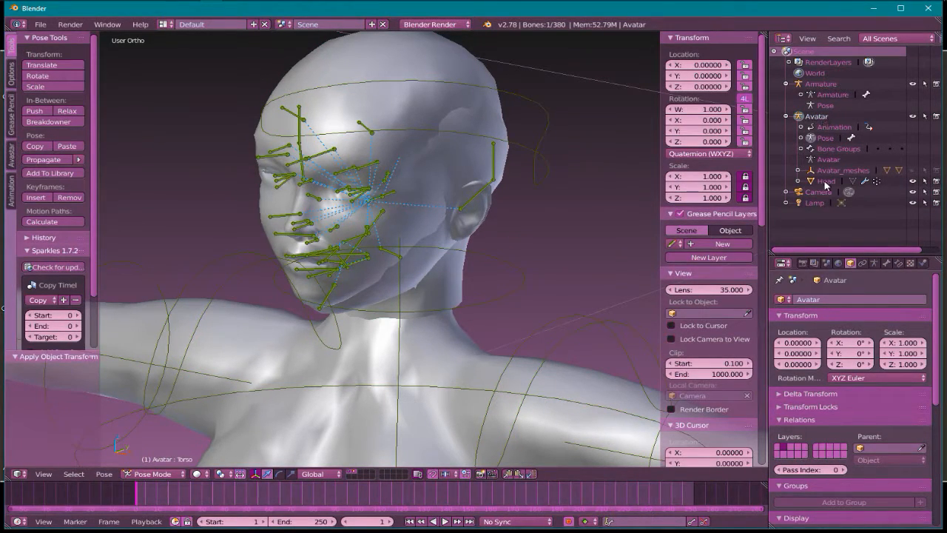
# Step: Reselect the Head mesh, then select the old Maya Armature for deletion
pyautogui.click(825, 180)
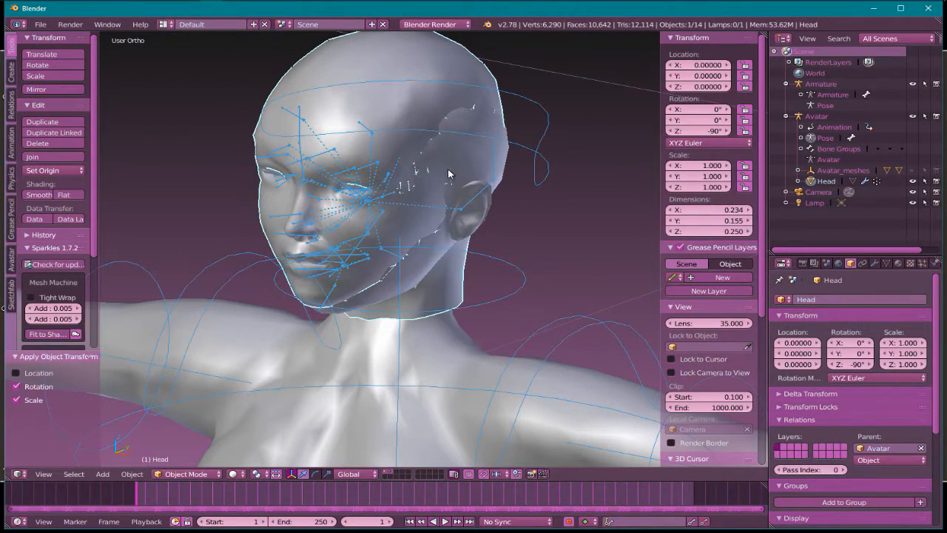
pyautogui.moveTo(418, 263)
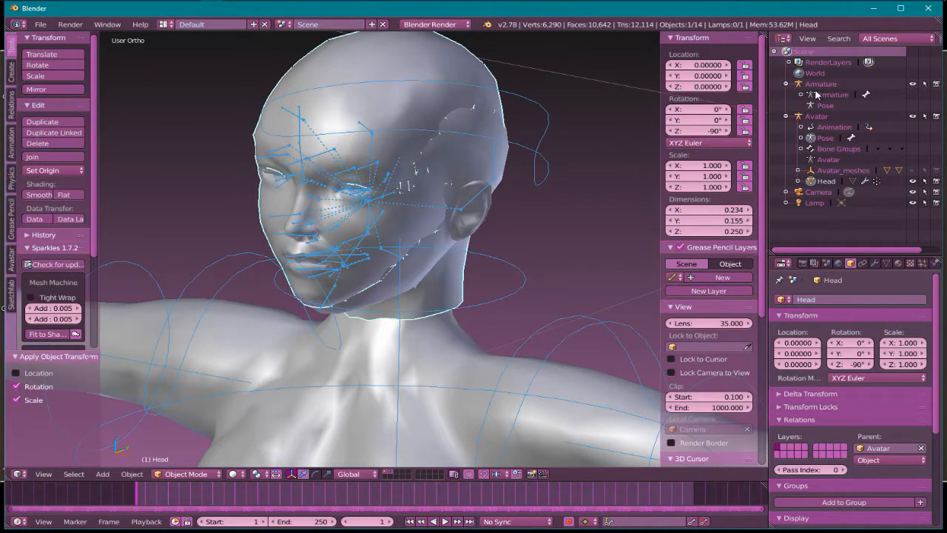
pyautogui.click(821, 83)
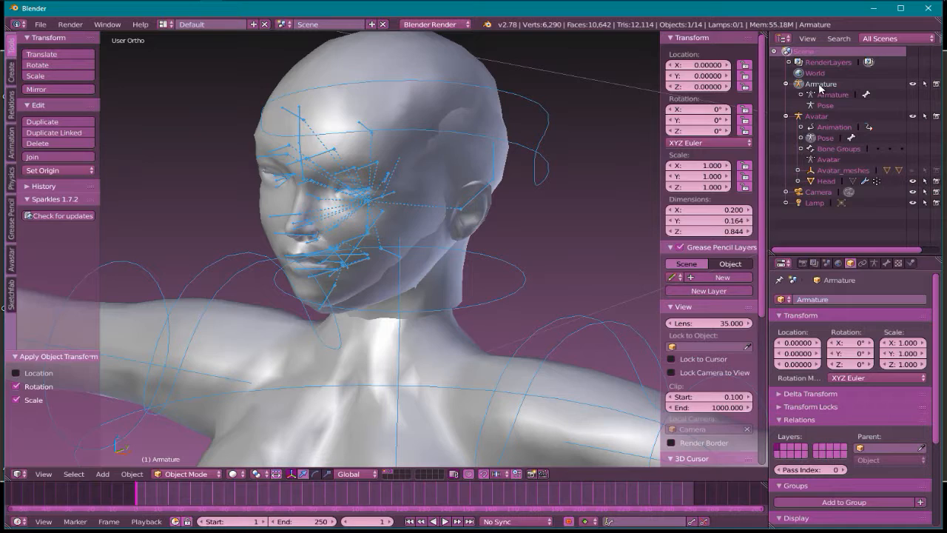
pyautogui.moveTo(580, 210)
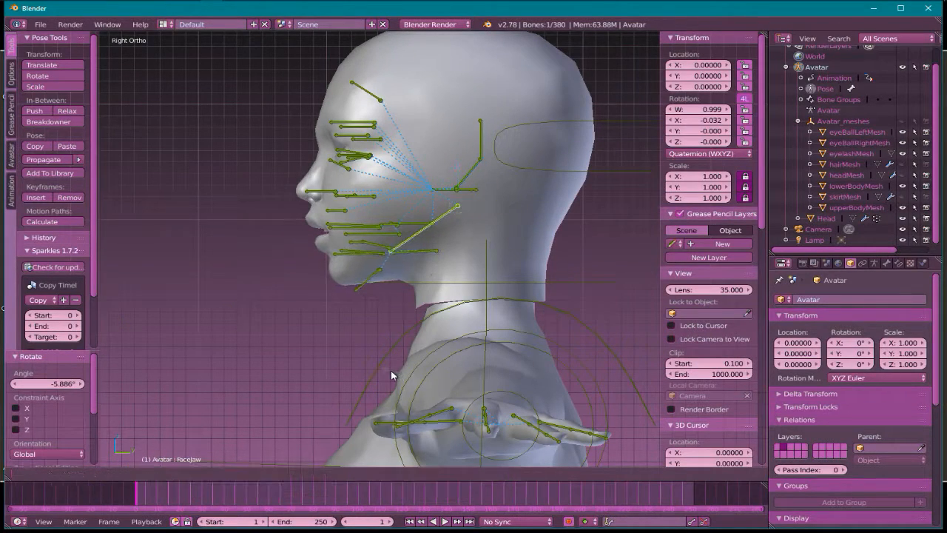
# Step: Select the Avatar rig's bones in Pose Mode to clear their rotations
pyautogui.click(457, 205)
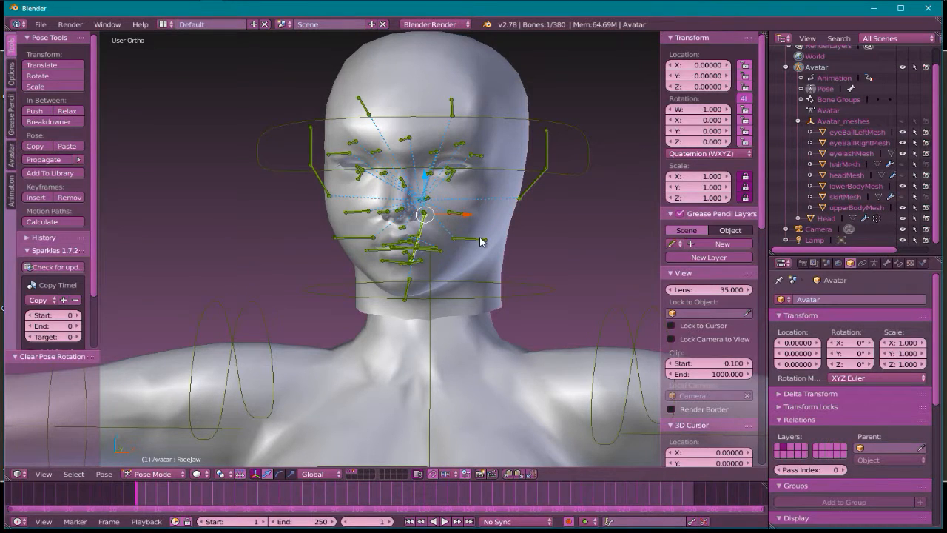
pyautogui.moveTo(437, 292)
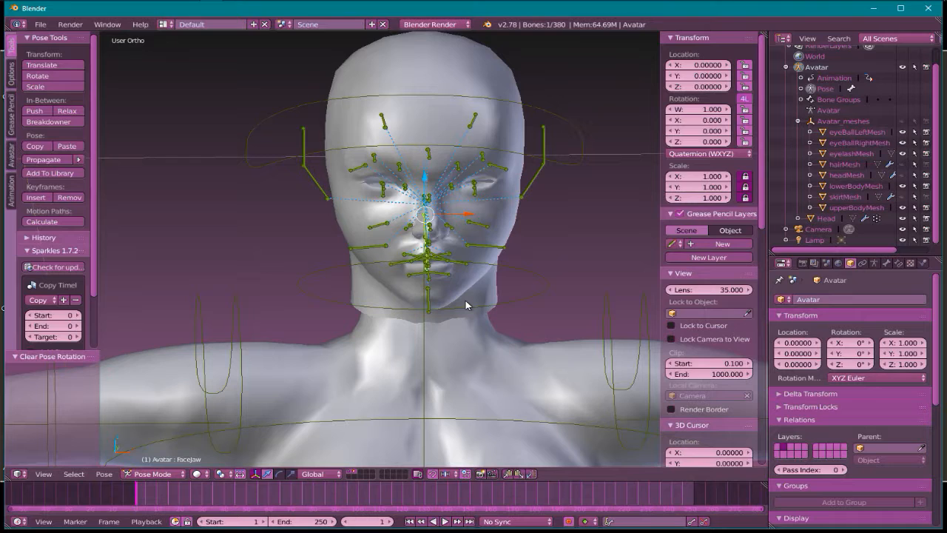
pyautogui.moveTo(438, 310)
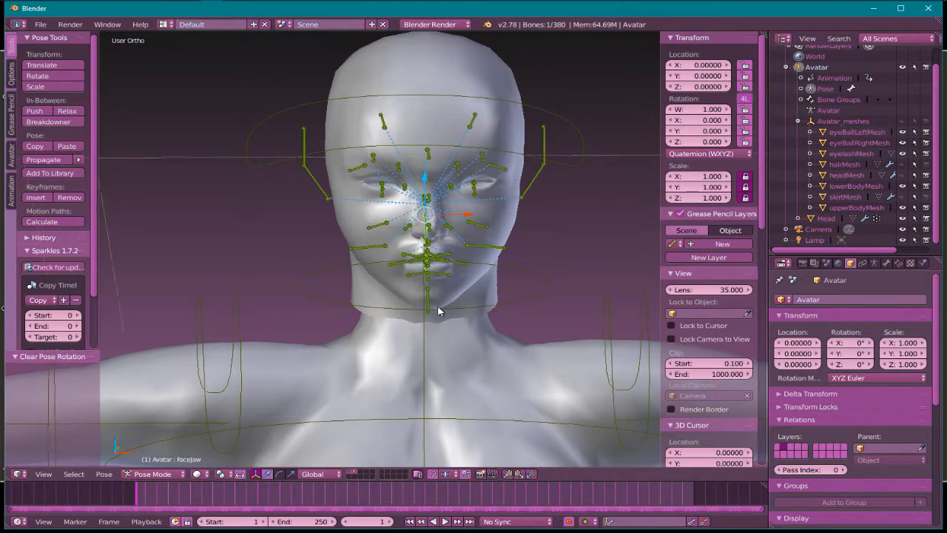
pyautogui.moveTo(438, 310); pyautogui.dragTo(411, 263)
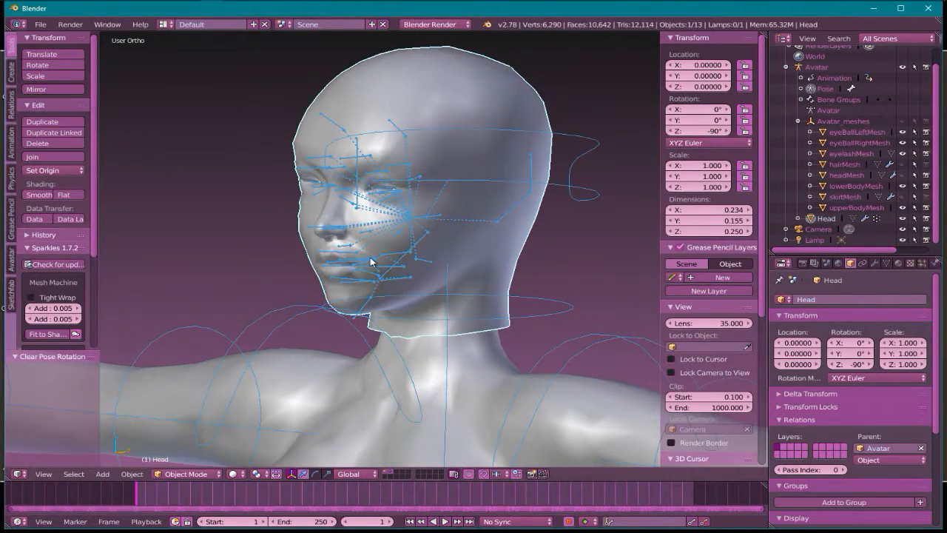
pyautogui.moveTo(406, 317)
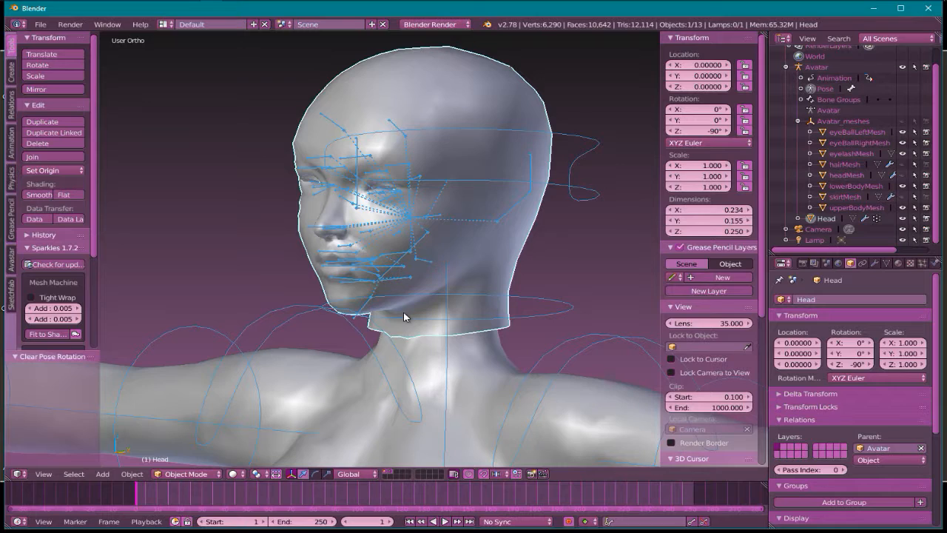
pyautogui.moveTo(402, 316); pyautogui.dragTo(459, 289)
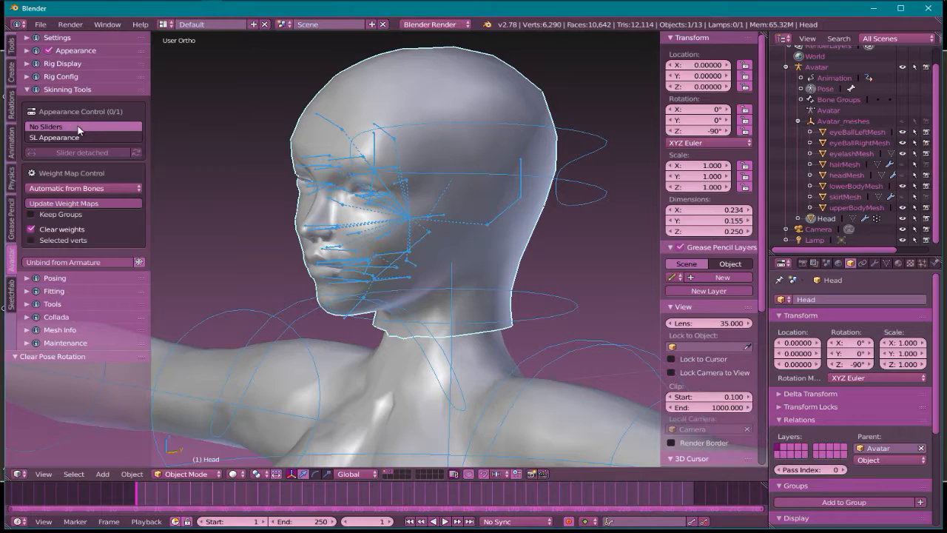
pyautogui.moveTo(71, 126)
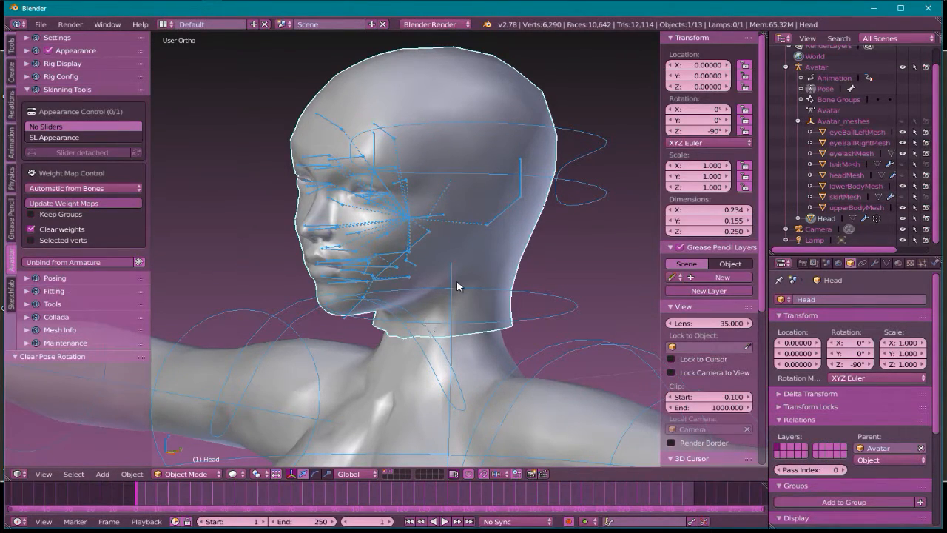
pyautogui.moveTo(407, 273)
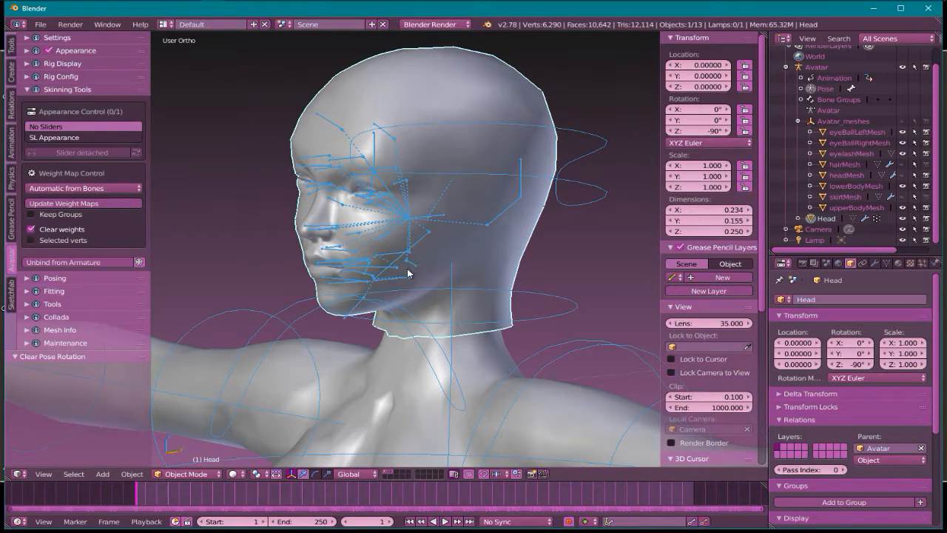
pyautogui.moveTo(207, 477)
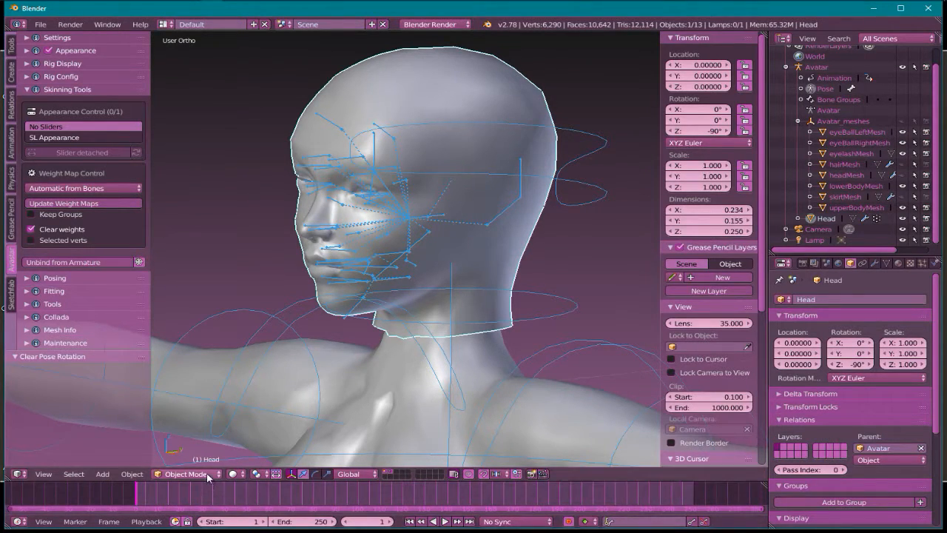
pyautogui.click(181, 473)
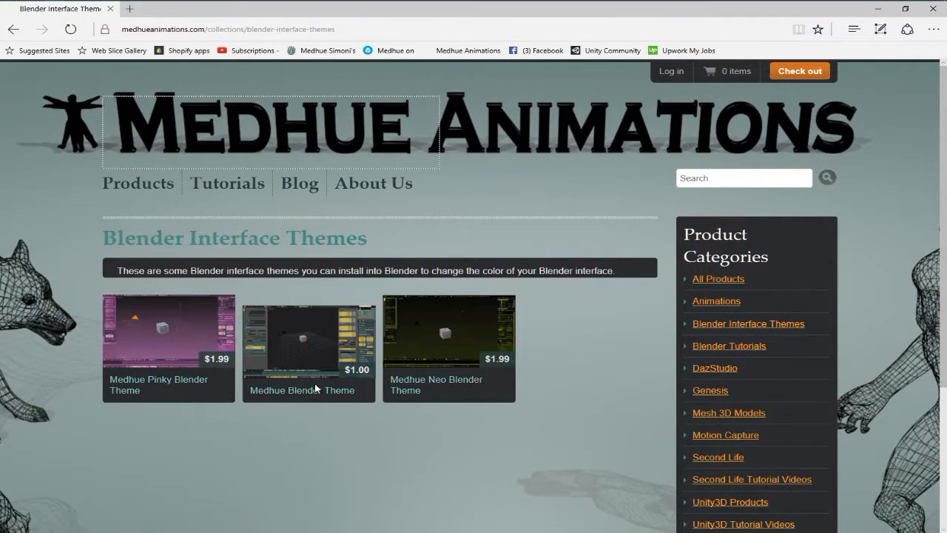
pyautogui.moveTo(362, 373)
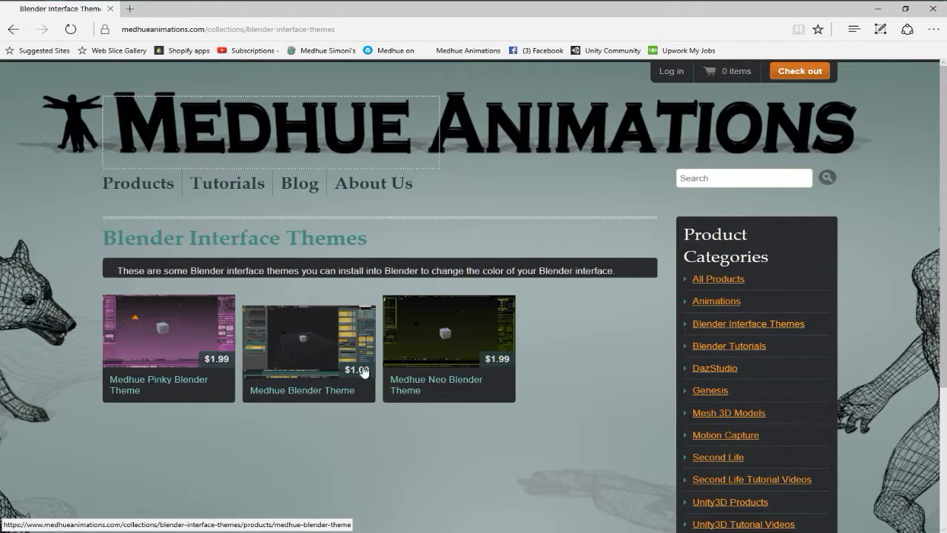
pyautogui.moveTo(154, 363)
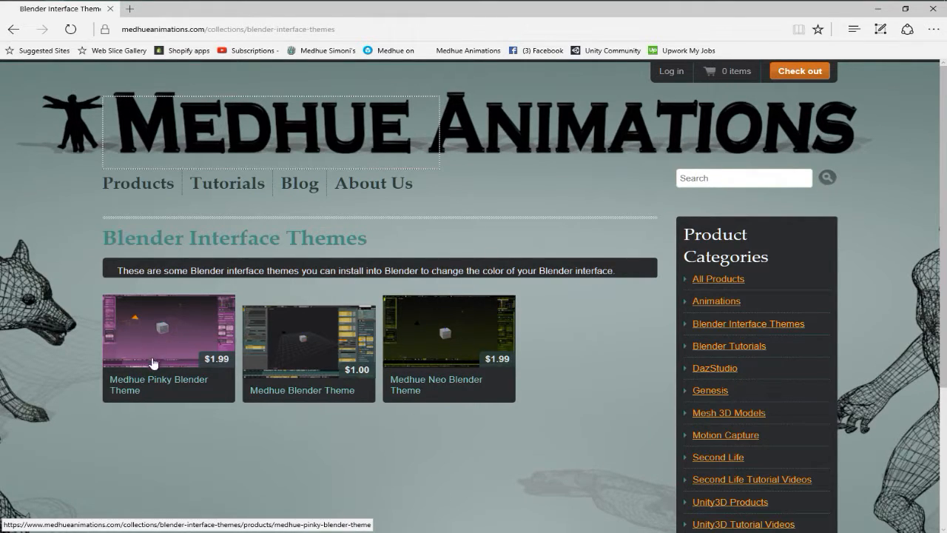
pyautogui.moveTo(244, 80)
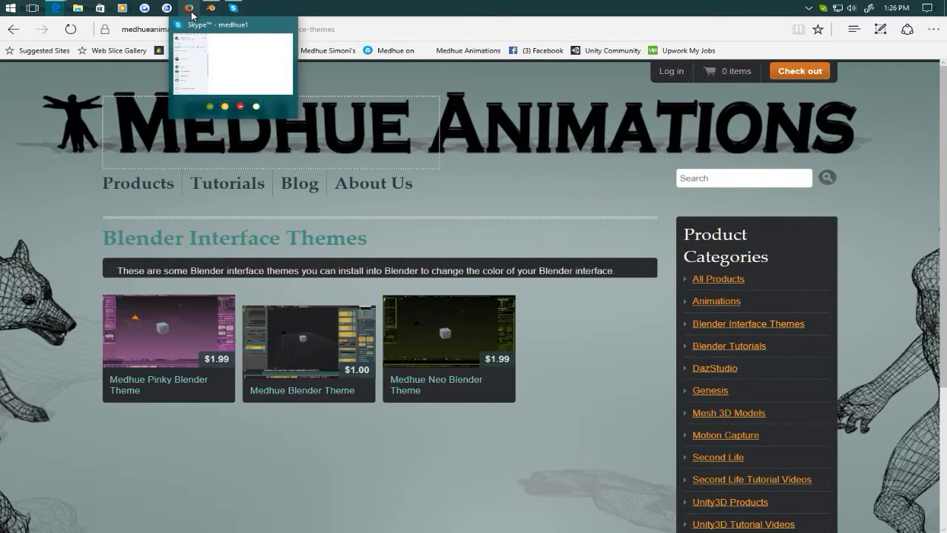
pyautogui.moveTo(210, 9)
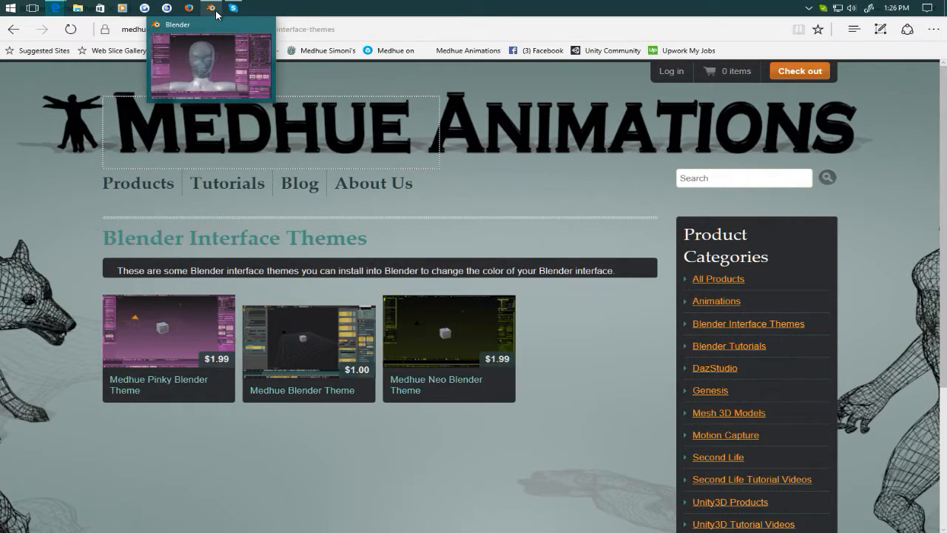
# Step: Return to the Blender window with the Head mesh in Edit Mode
pyautogui.click(210, 62)
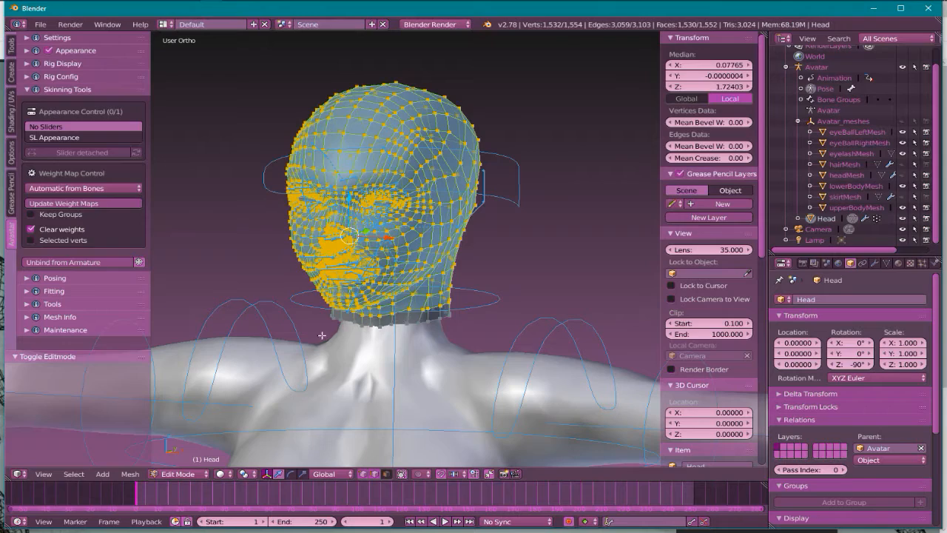
pyautogui.moveTo(341, 316)
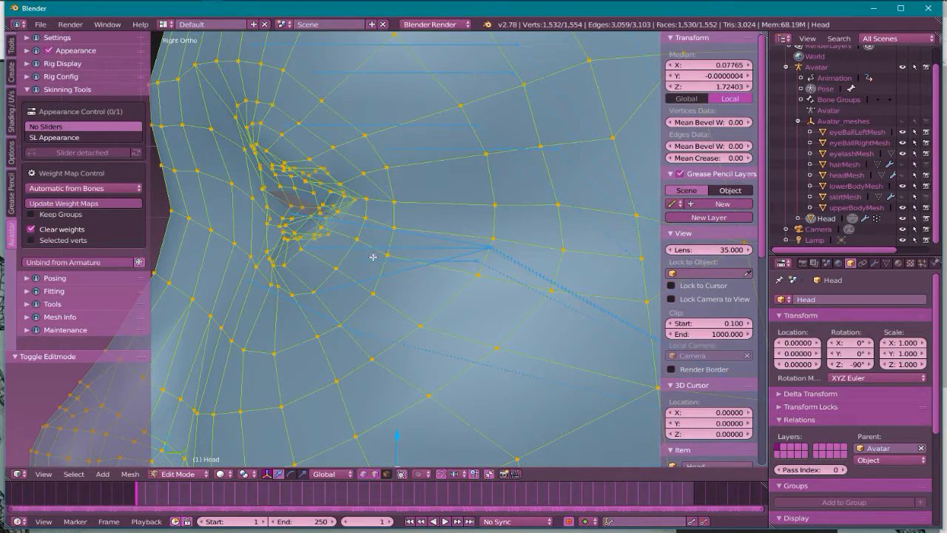
pyautogui.moveTo(293, 216)
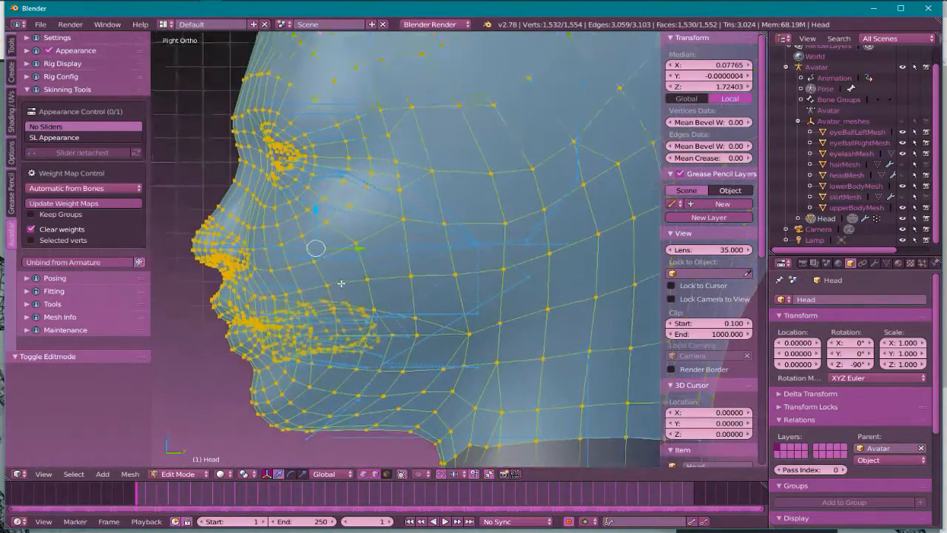
# Step: Confirm the move of the selected face vertices and scale them to 0.948
pyautogui.click(318, 214)
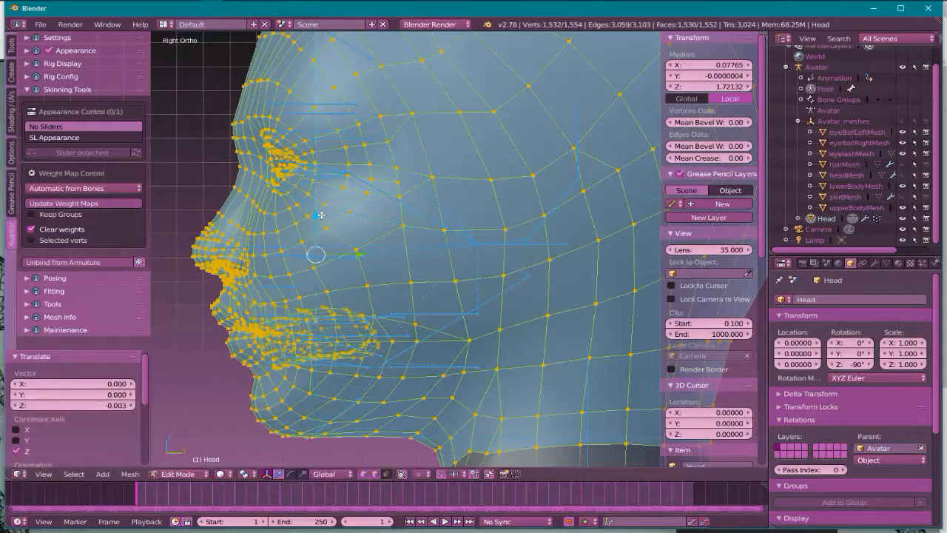
pyautogui.scroll(-3)
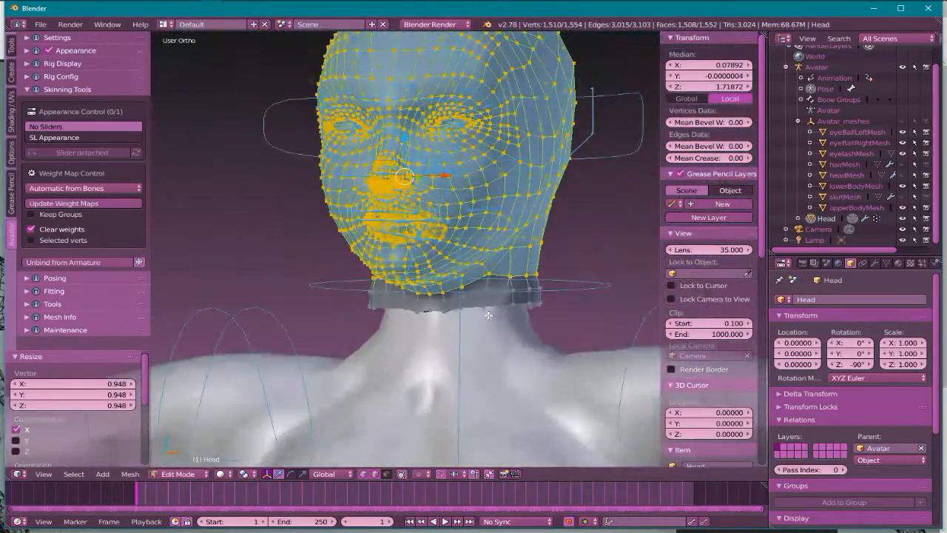
pyautogui.scroll(3)
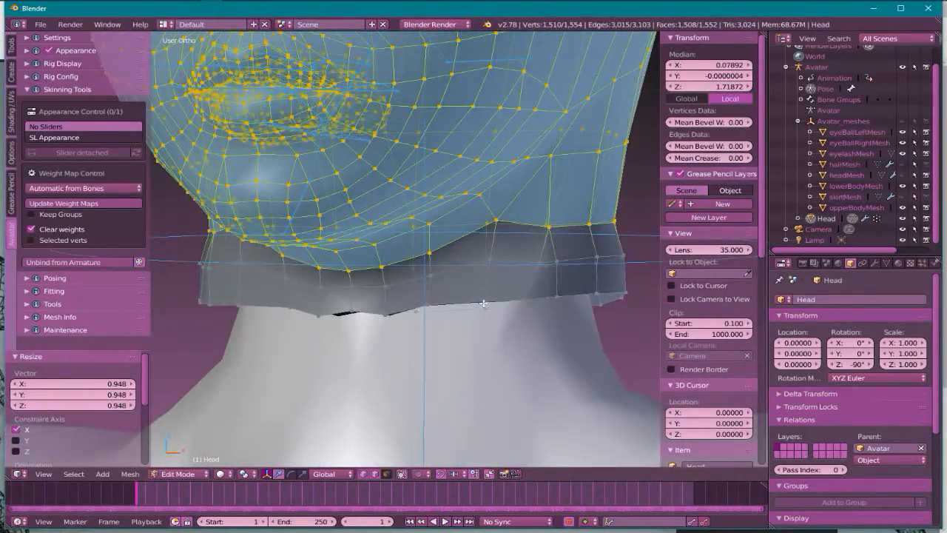
# Step: Leave the head's Edit Mode, select the Avastar armature and orbit to the side profile
pyautogui.click(480, 302)
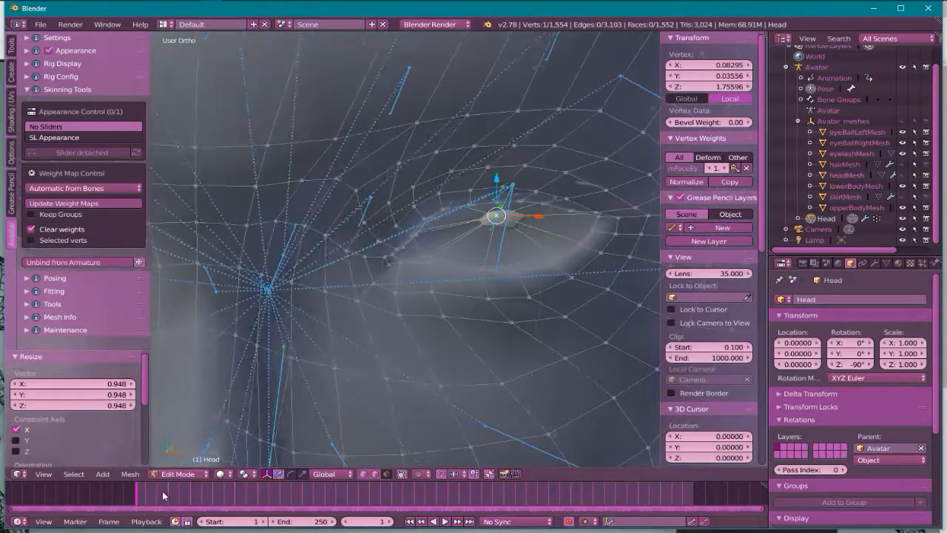
pyautogui.press('Tab')
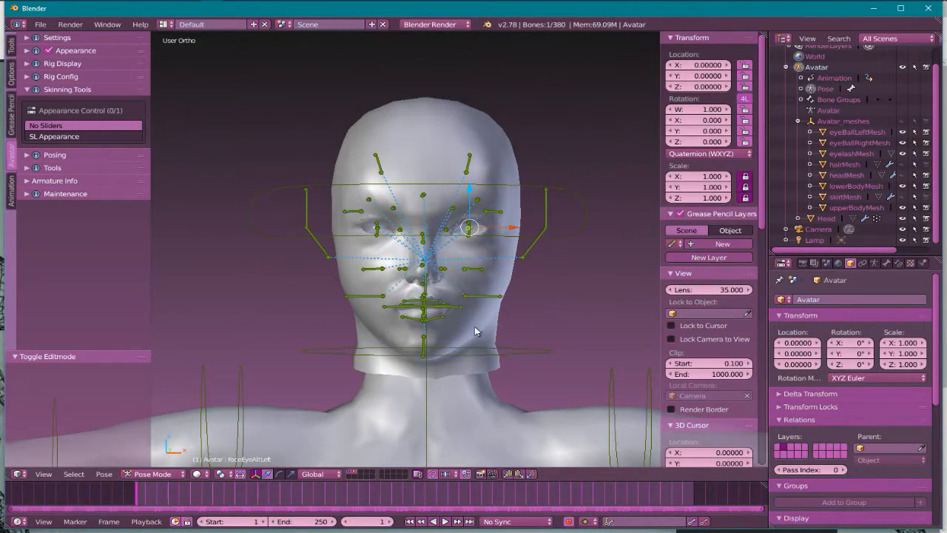
pyautogui.moveTo(405, 239)
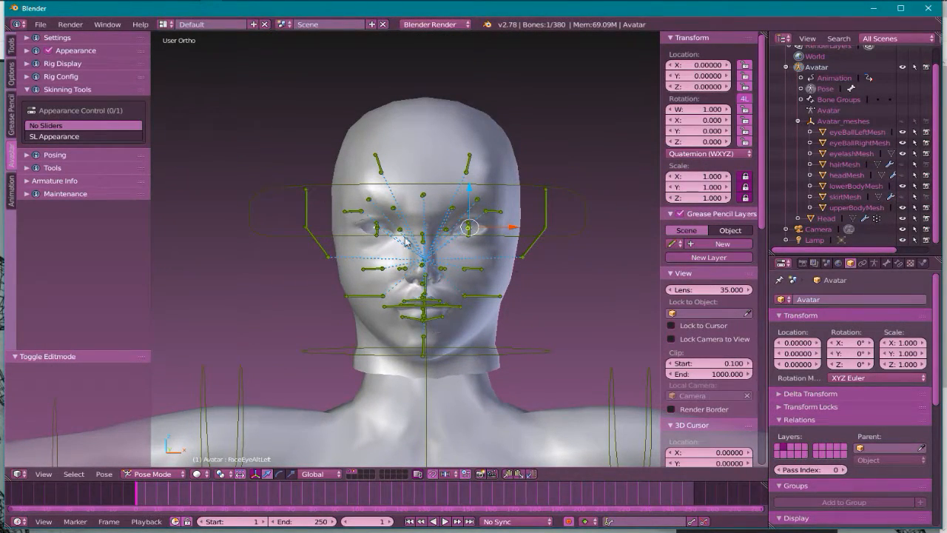
pyautogui.moveTo(532, 336)
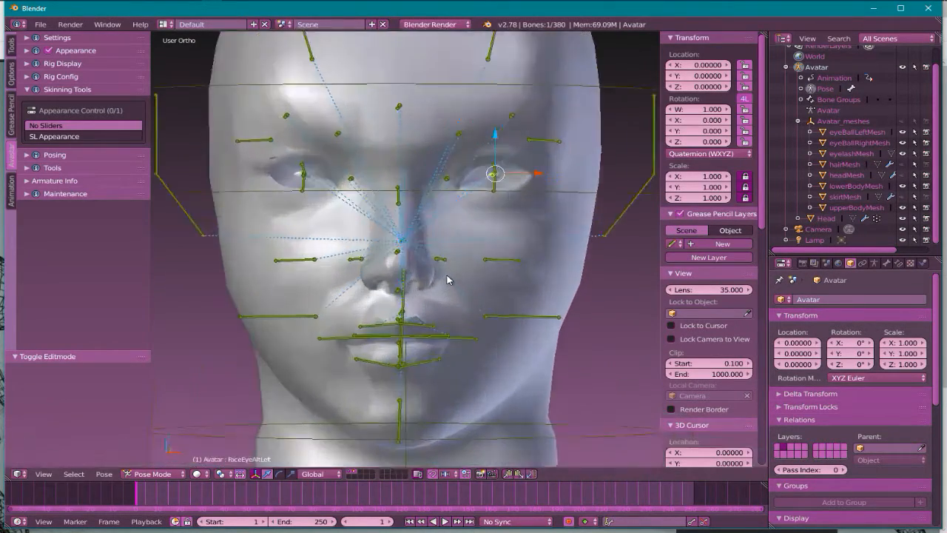
pyautogui.moveTo(447, 280); pyautogui.dragTo(343, 313)
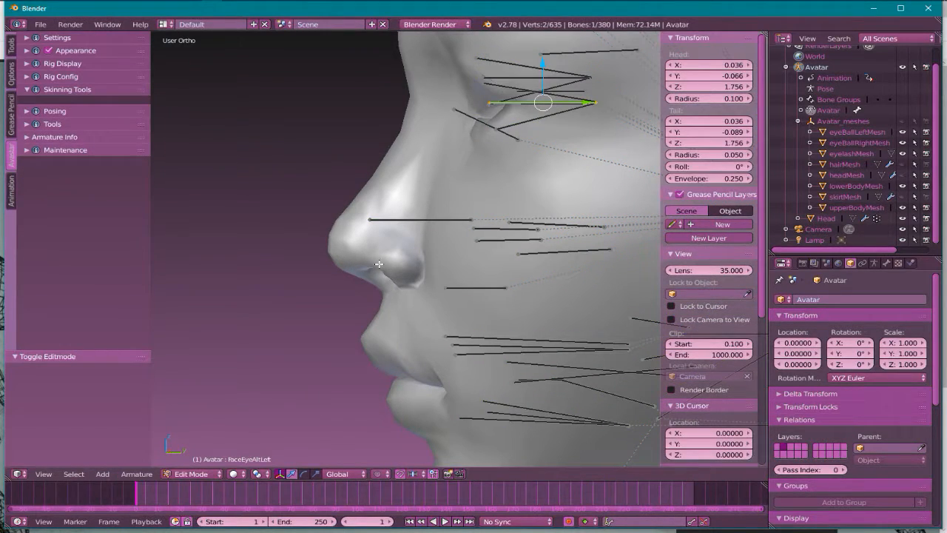
# Step: Re-enter Edit Mode on the Head and circle-select the vertices around the nose
pyautogui.click(826, 219)
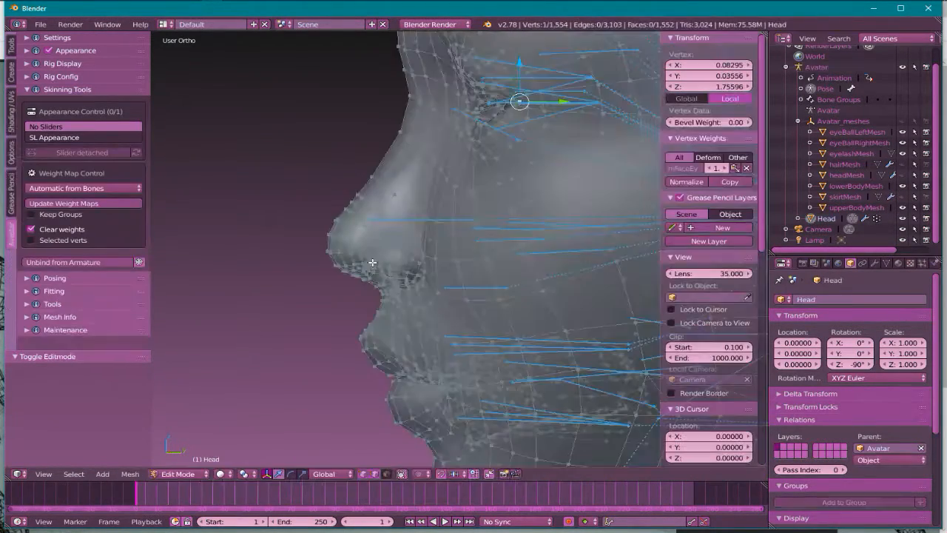
pyautogui.click(353, 255)
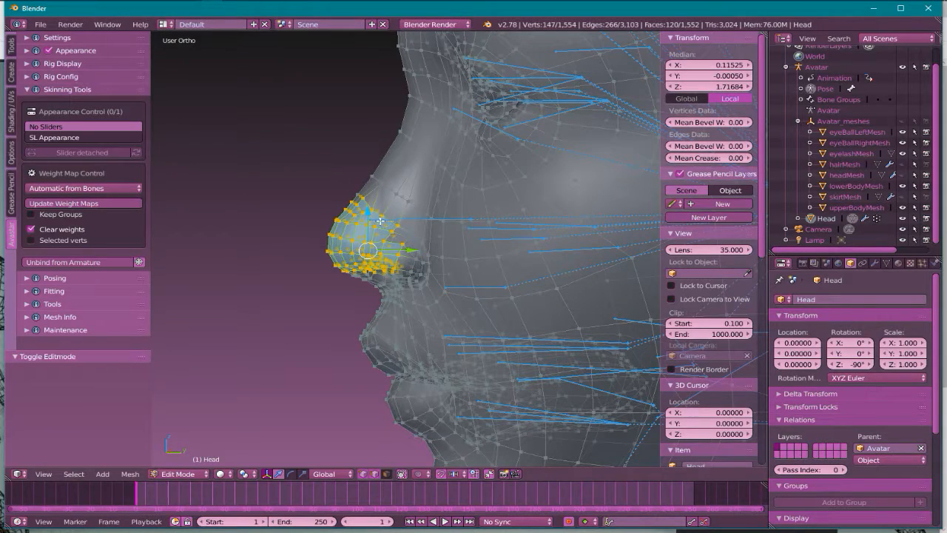
pyautogui.moveTo(381, 222); pyautogui.dragTo(471, 299)
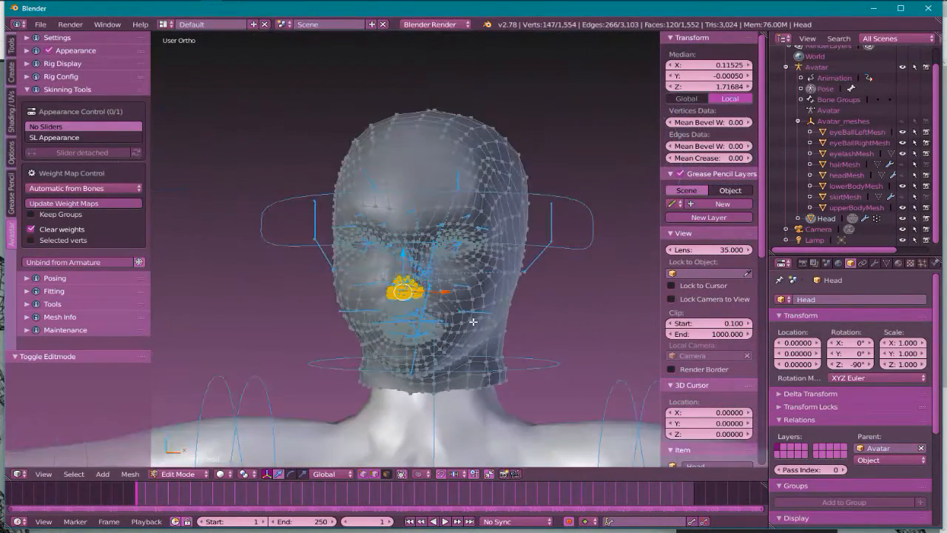
pyautogui.click(178, 473)
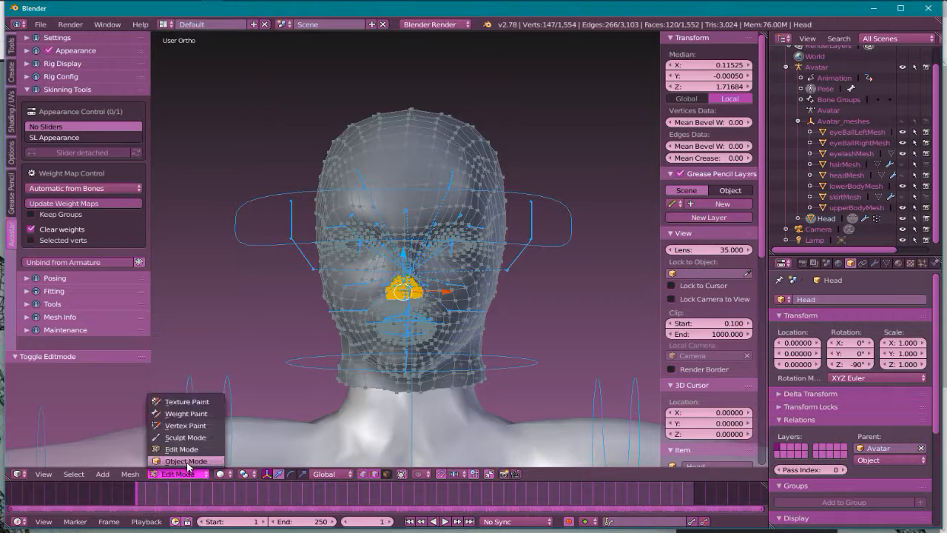
# Step: Return the Head to Object Mode and orbit around it to inspect the face bones
pyautogui.click(186, 461)
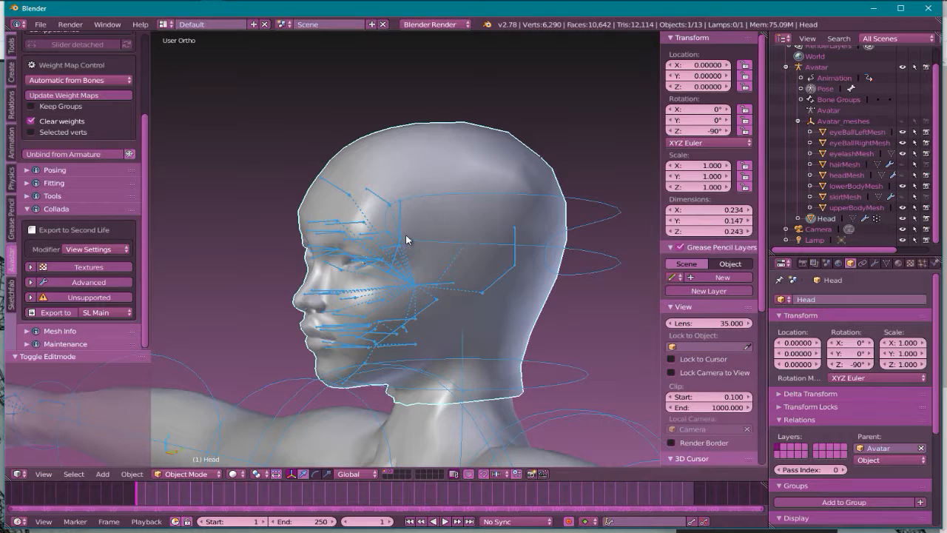
pyautogui.moveTo(405, 240); pyautogui.dragTo(452, 294)
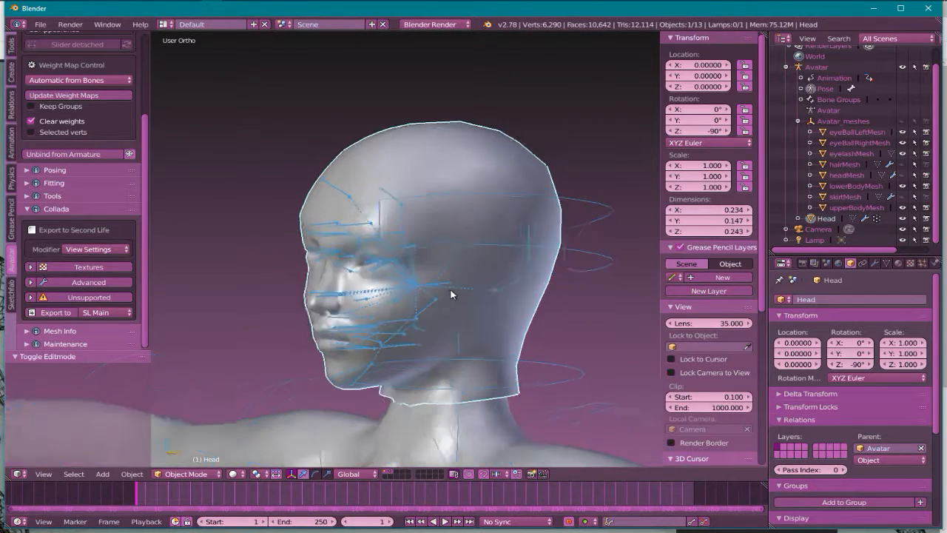
pyautogui.moveTo(452, 294); pyautogui.dragTo(486, 293)
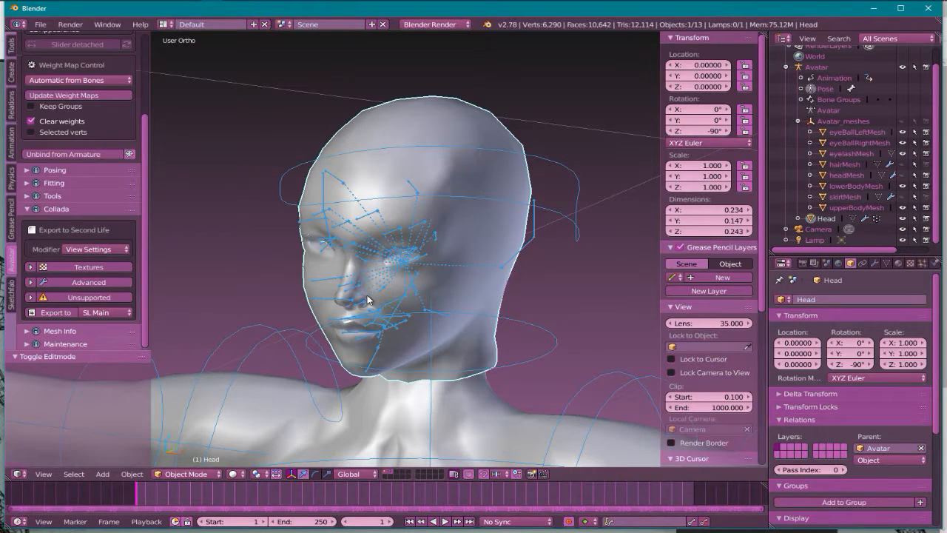
pyautogui.moveTo(340, 266)
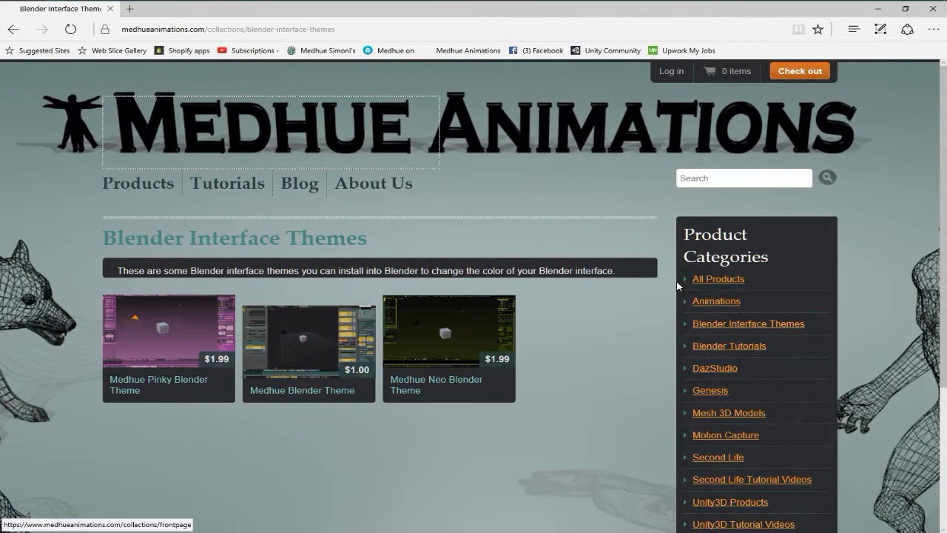
# Step: Show All Products and revisit the Blender Interface Themes category
pyautogui.click(718, 278)
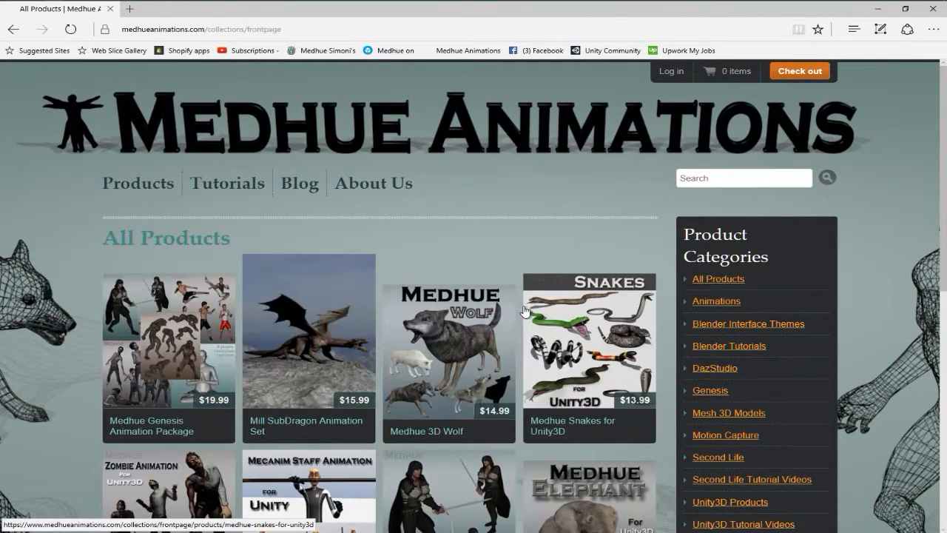
pyautogui.scroll(-3)
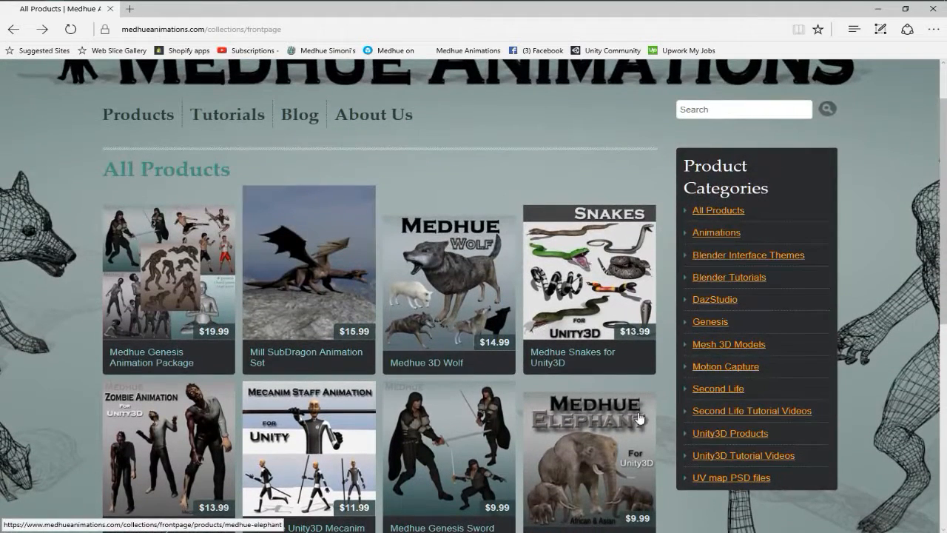
pyautogui.click(747, 255)
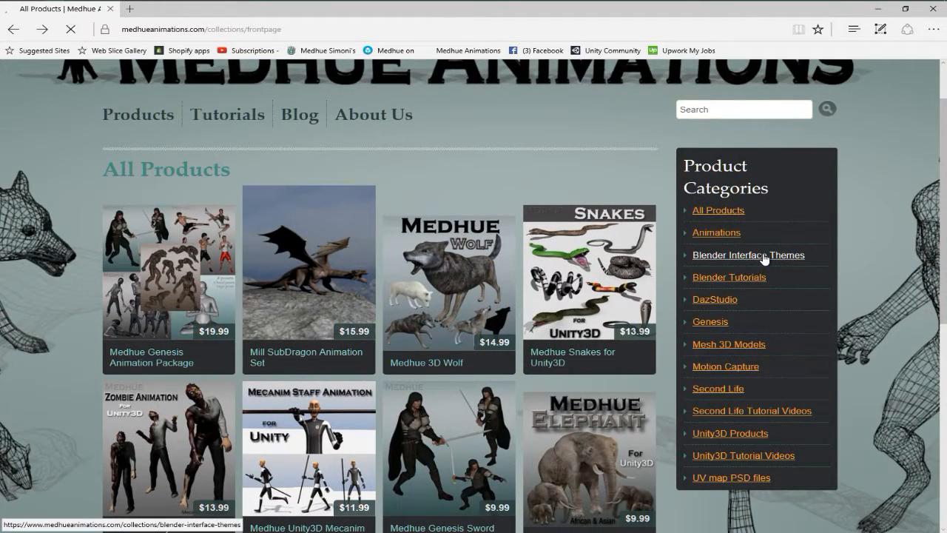
pyautogui.click(749, 255)
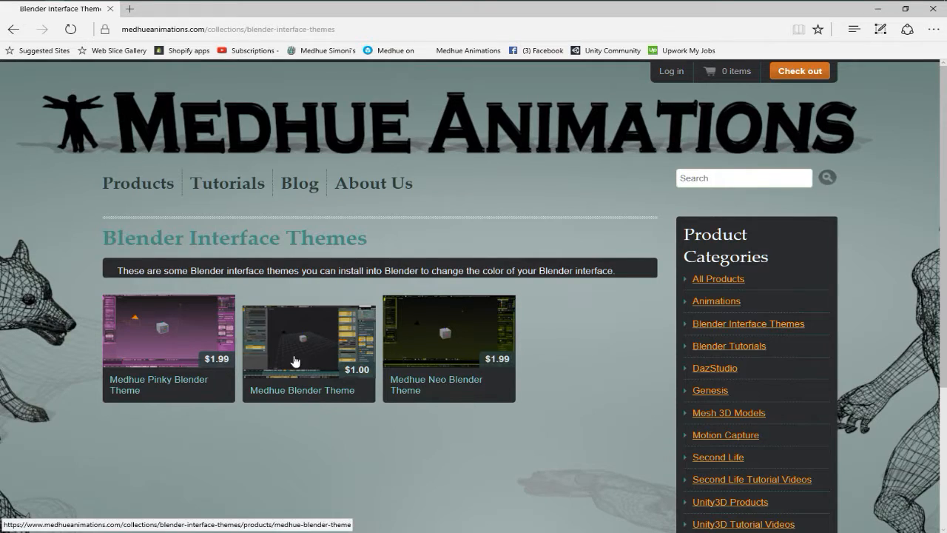
# Step: Browse the listing and open the Second Life Tutorial Videos category
pyautogui.scroll(-3)
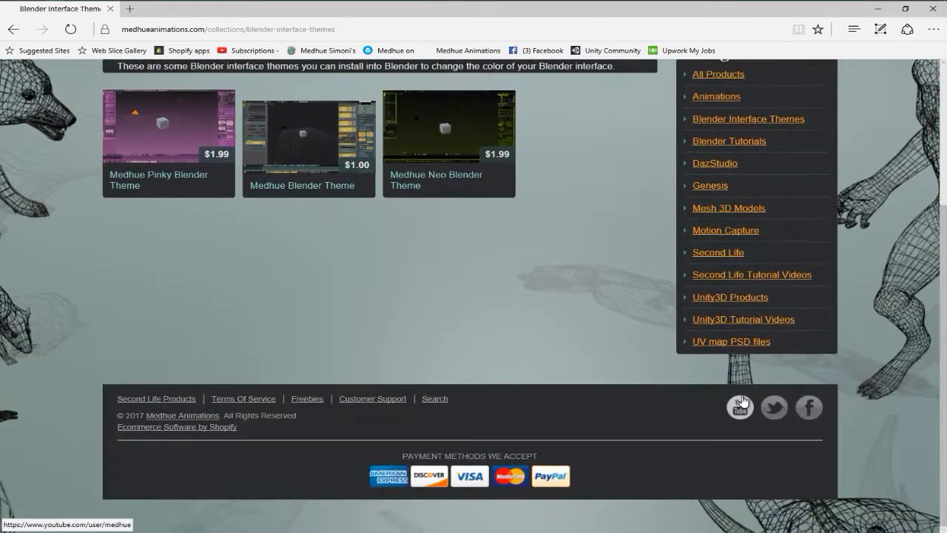
pyautogui.scroll(3)
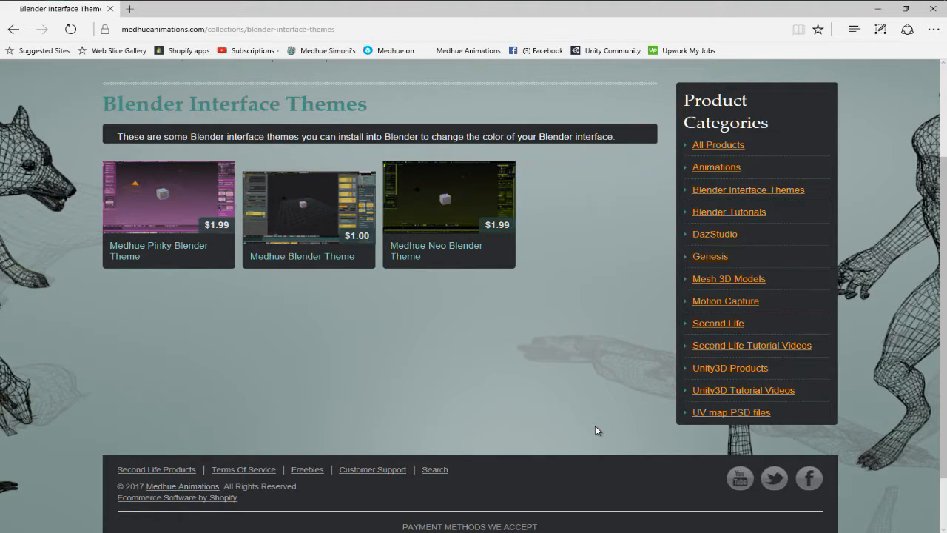
pyautogui.moveTo(729, 367)
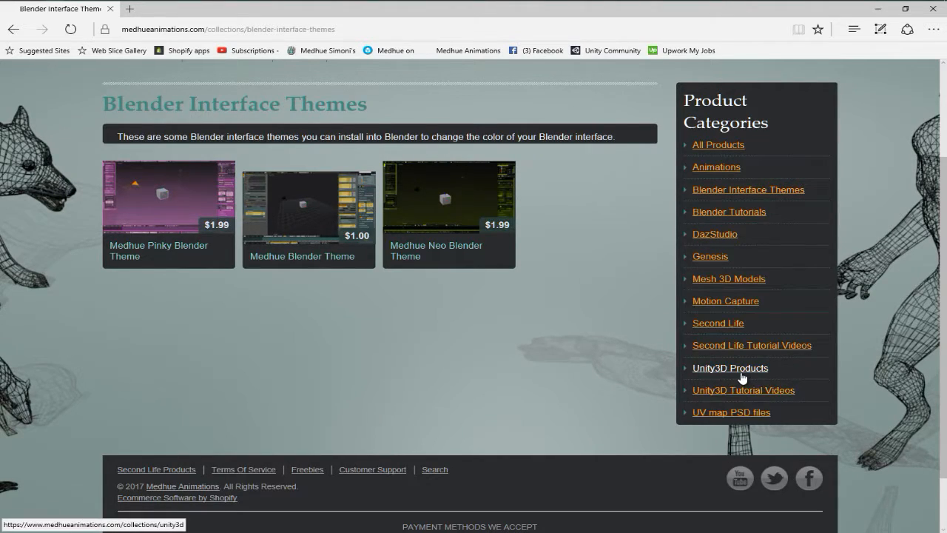
pyautogui.click(751, 345)
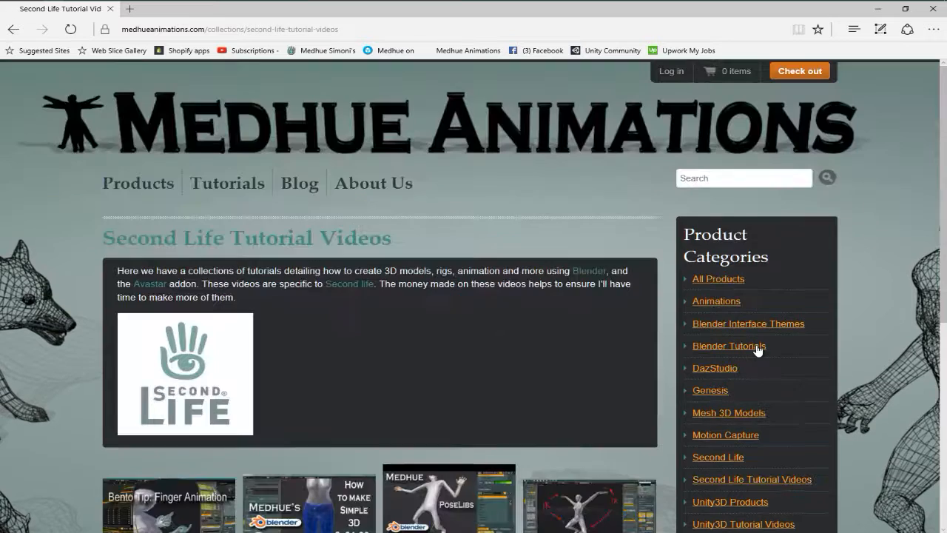
pyautogui.scroll(-3)
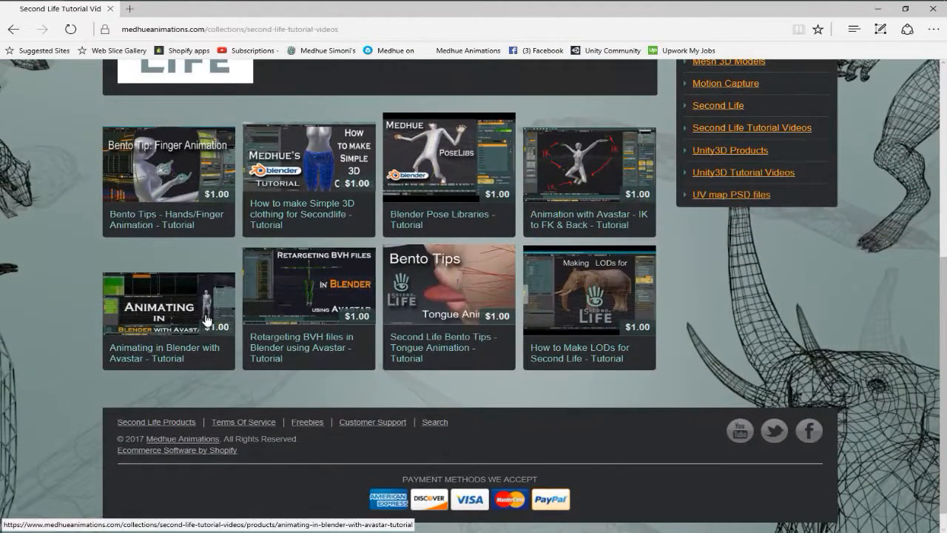
pyautogui.moveTo(287, 316)
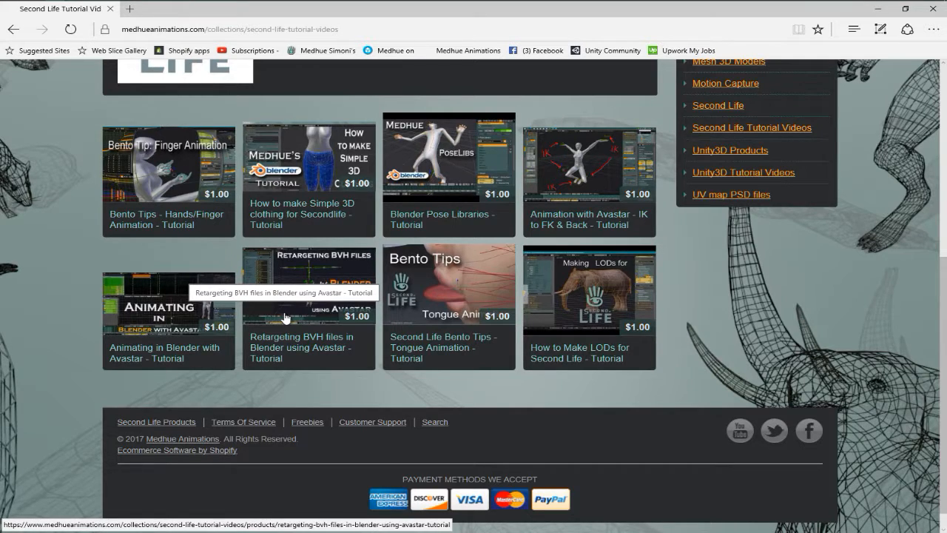
pyautogui.scroll(3)
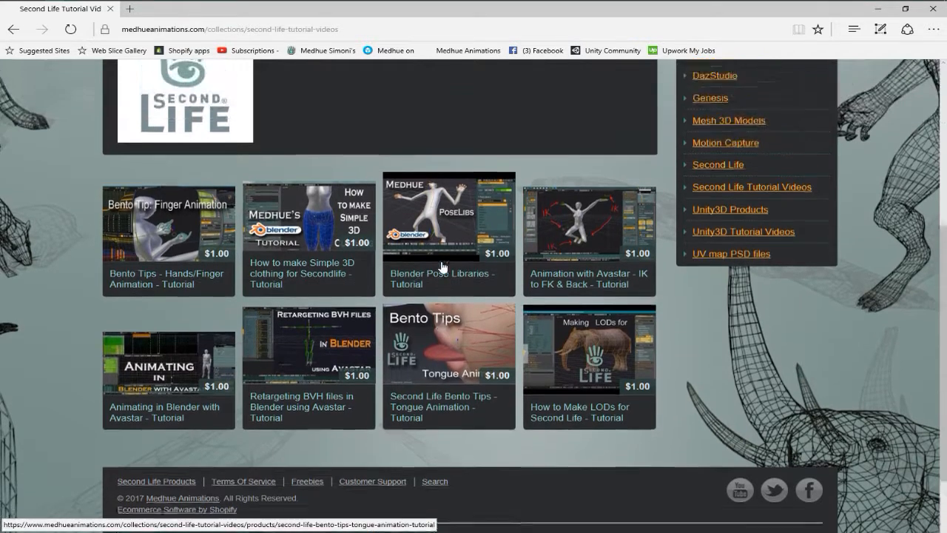
pyautogui.scroll(3)
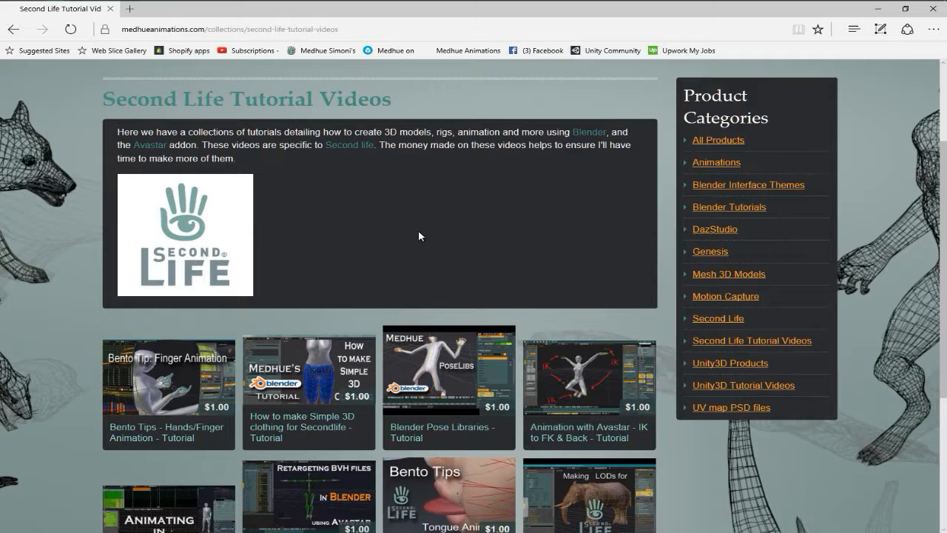
pyautogui.scroll(-3)
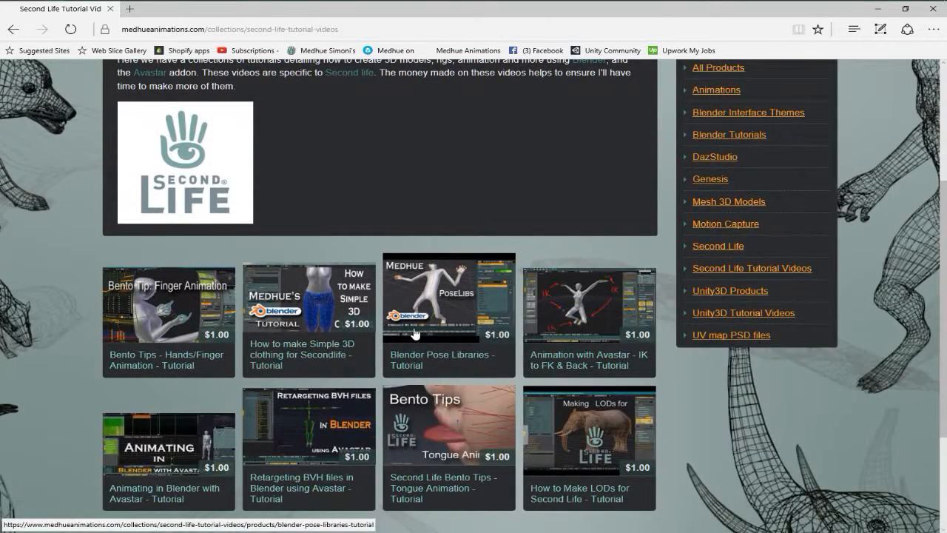
pyautogui.moveTo(533, 313)
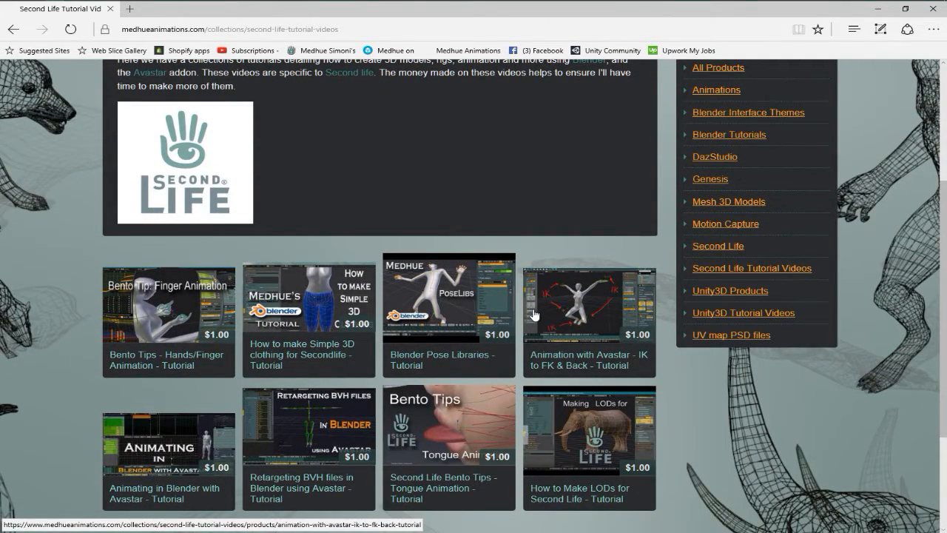
pyautogui.scroll(3)
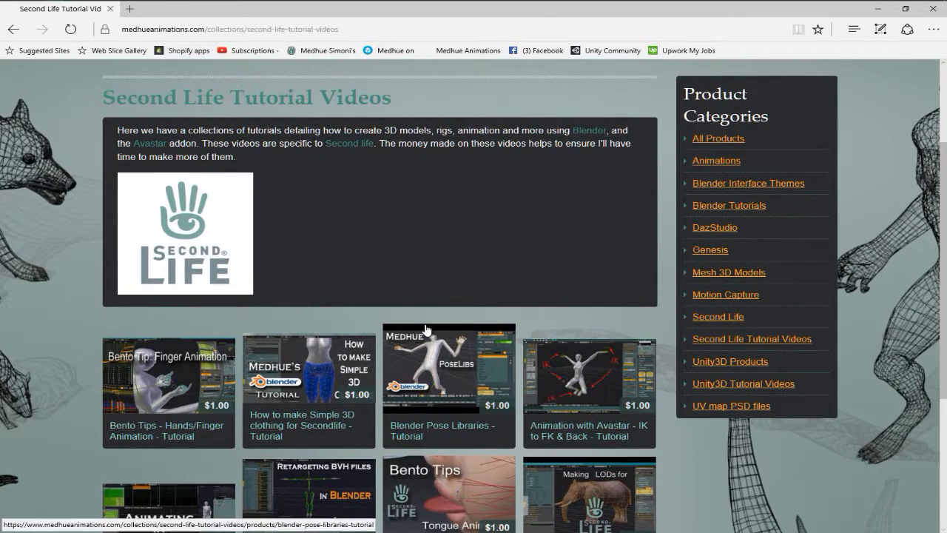
pyautogui.moveTo(428, 341)
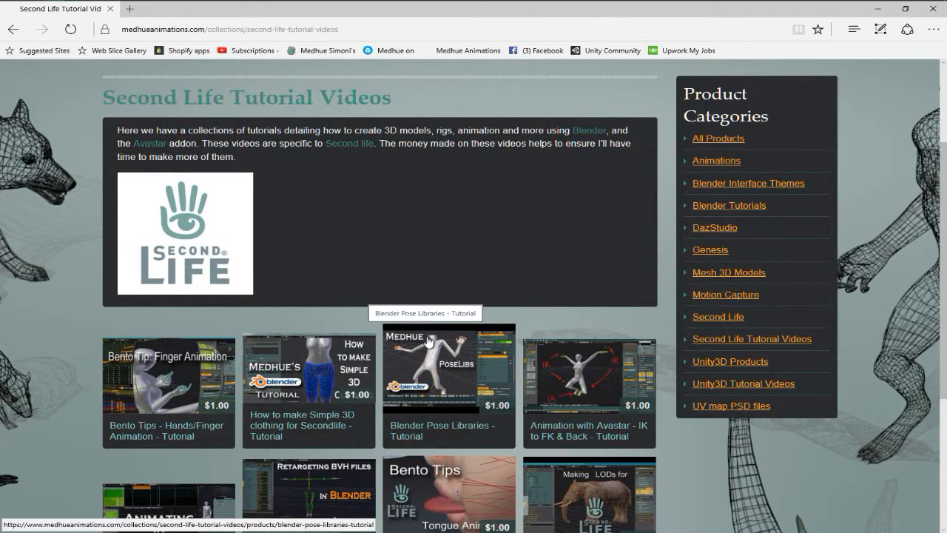
pyautogui.moveTo(536, 337)
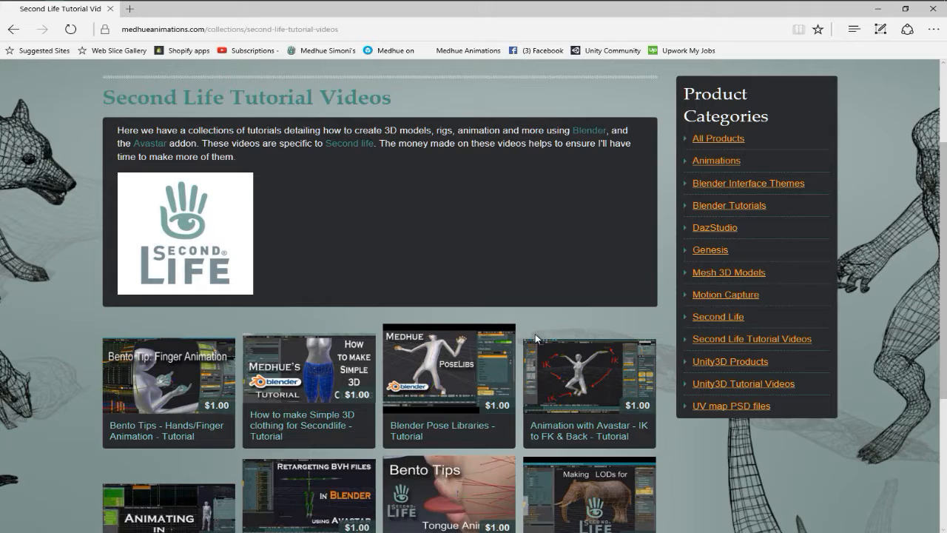
pyautogui.scroll(3)
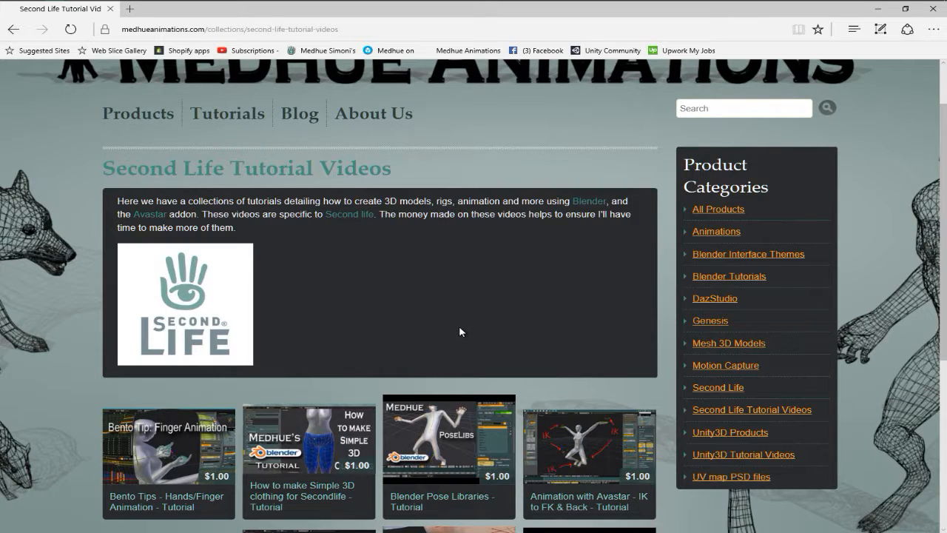
pyautogui.scroll(-3)
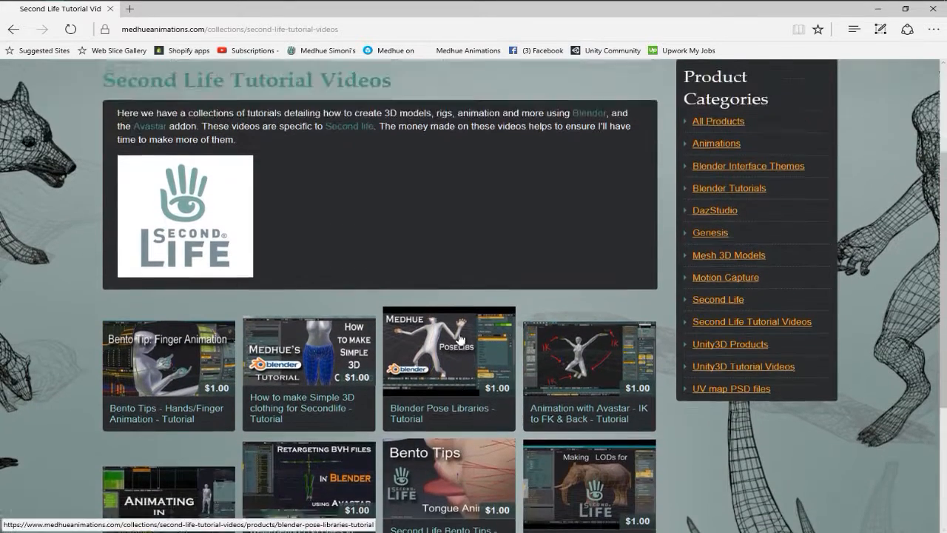
pyautogui.scroll(3)
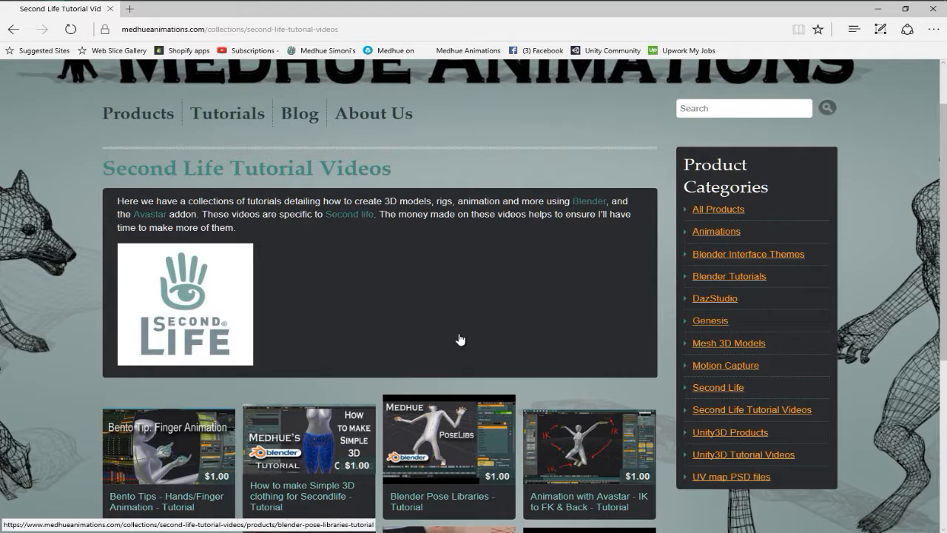
pyautogui.press('Alt+z')
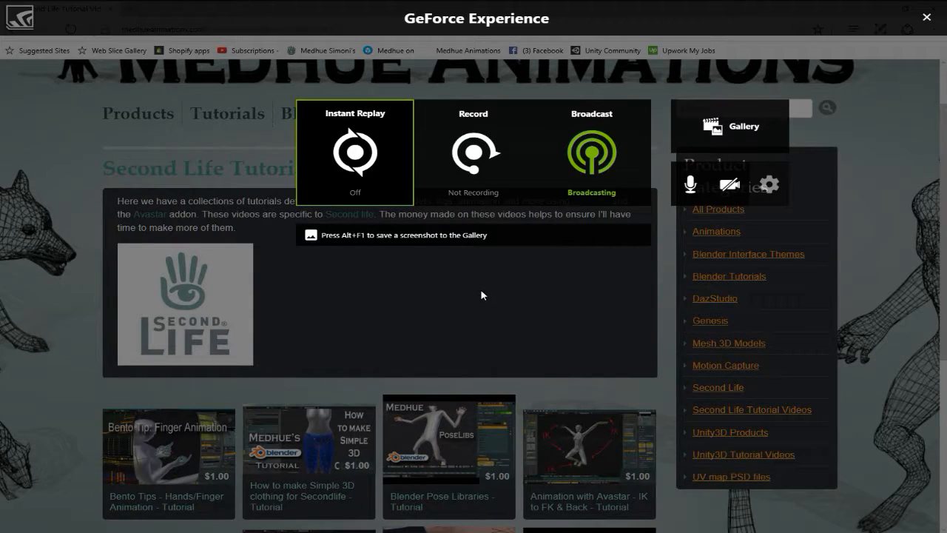